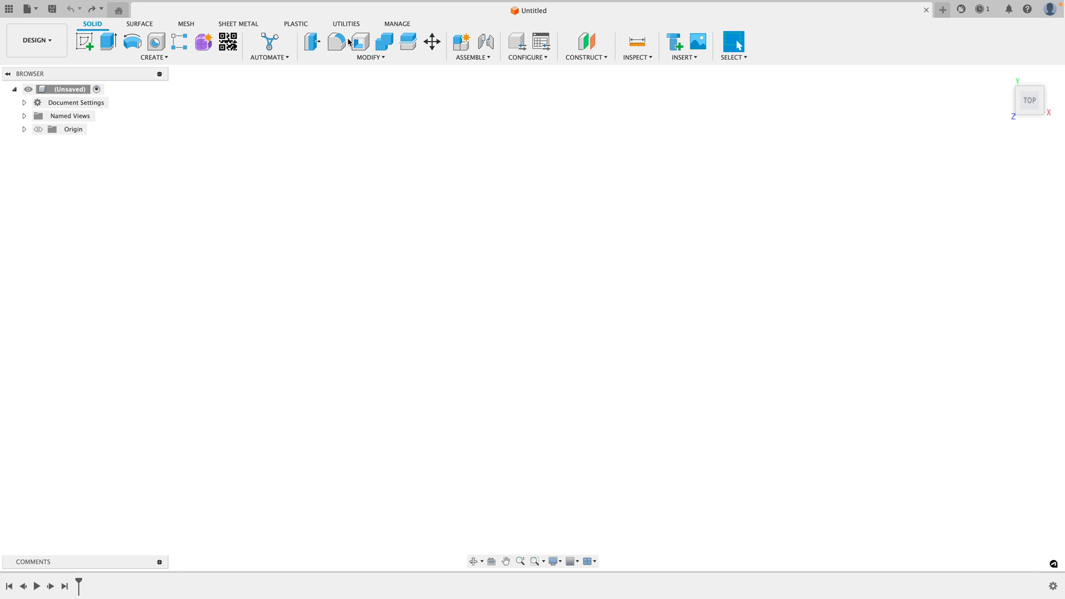
# Run the SpurGear script from Utilities > Scripts and Add-Ins.
pyautogui.click(346, 23)
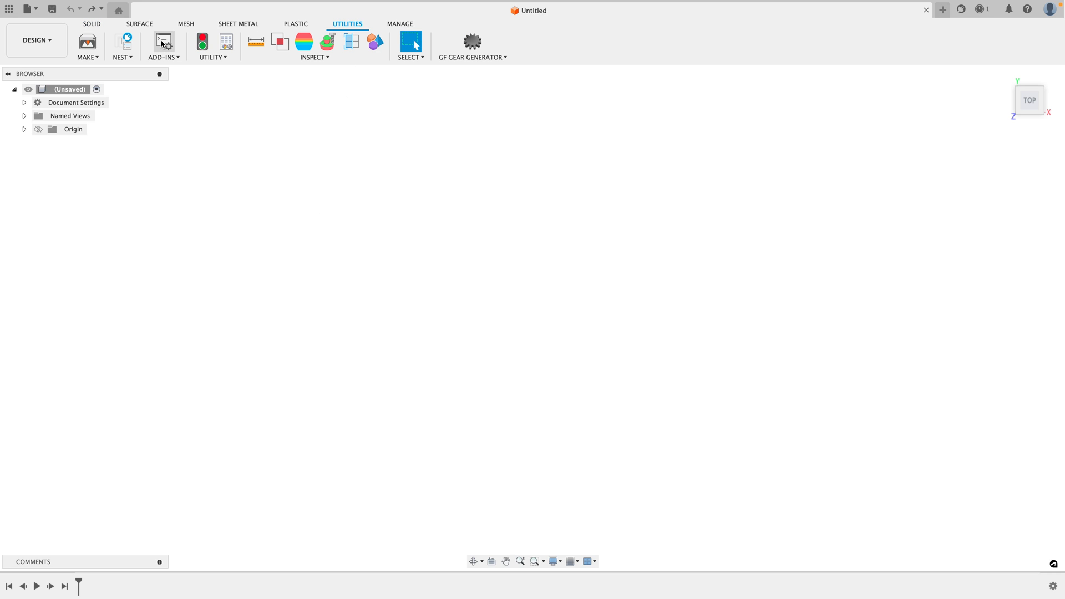
pyautogui.click(163, 40)
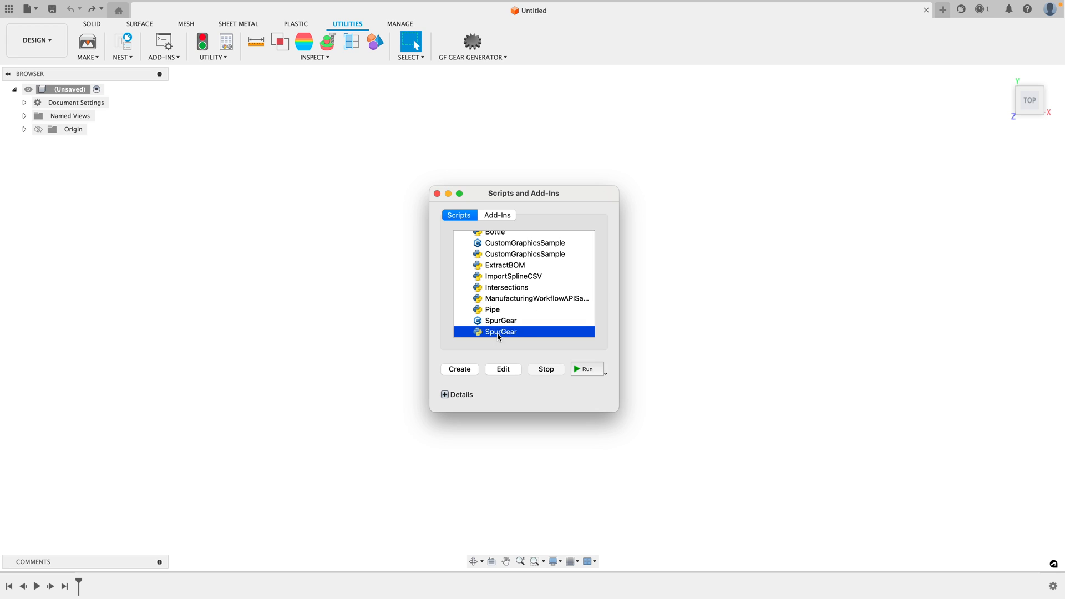
pyautogui.click(586, 369)
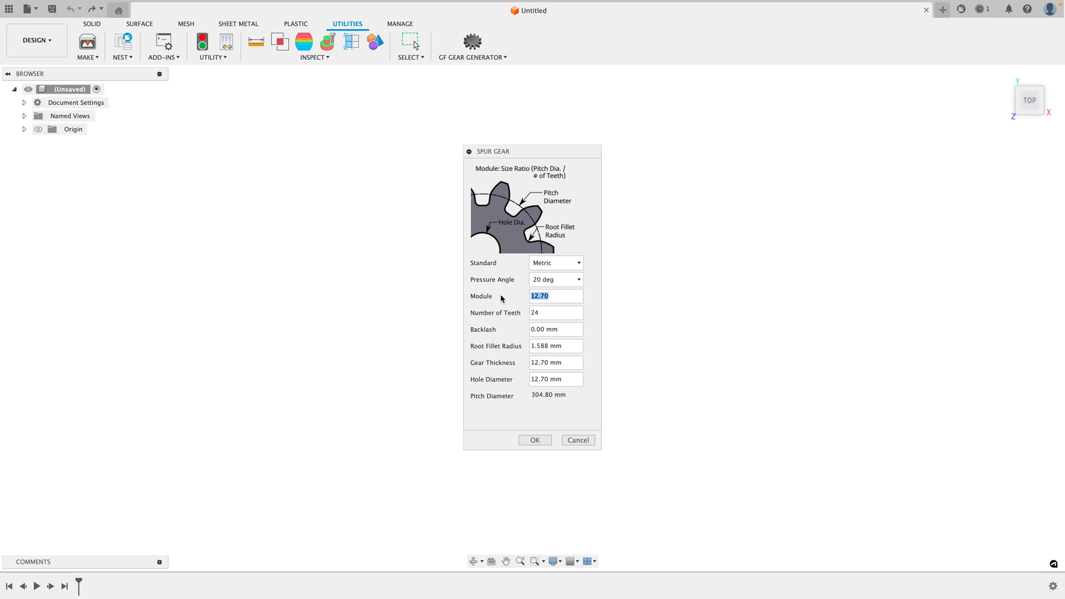
# Create a gear with module 1.5, 0.5 mm root fillet, 10 mm thickness and 8.4 mm hole.
pyautogui.write('1.5')
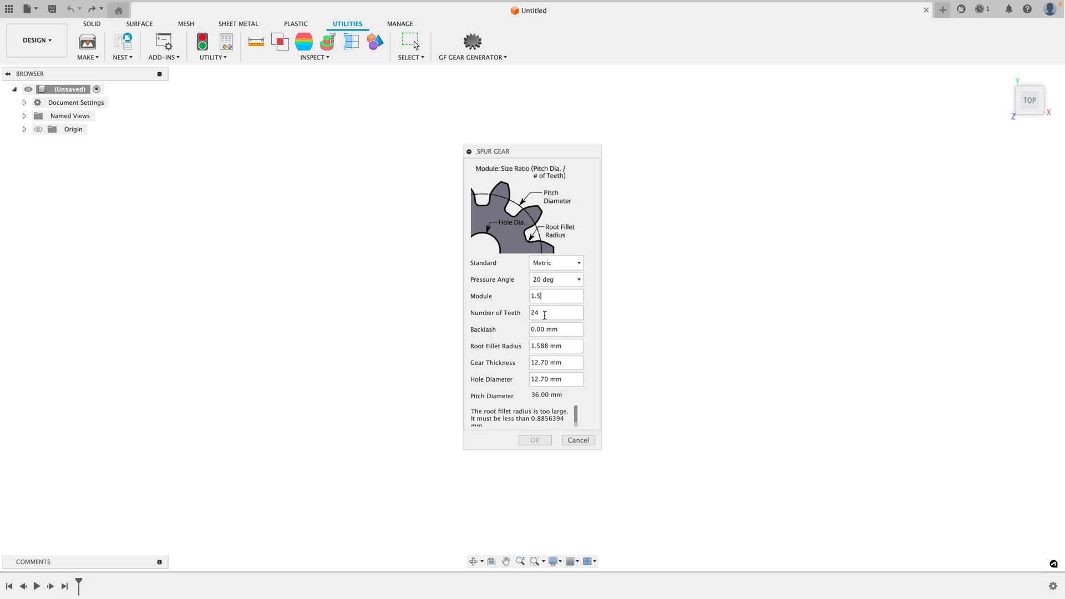
pyautogui.click(555, 346)
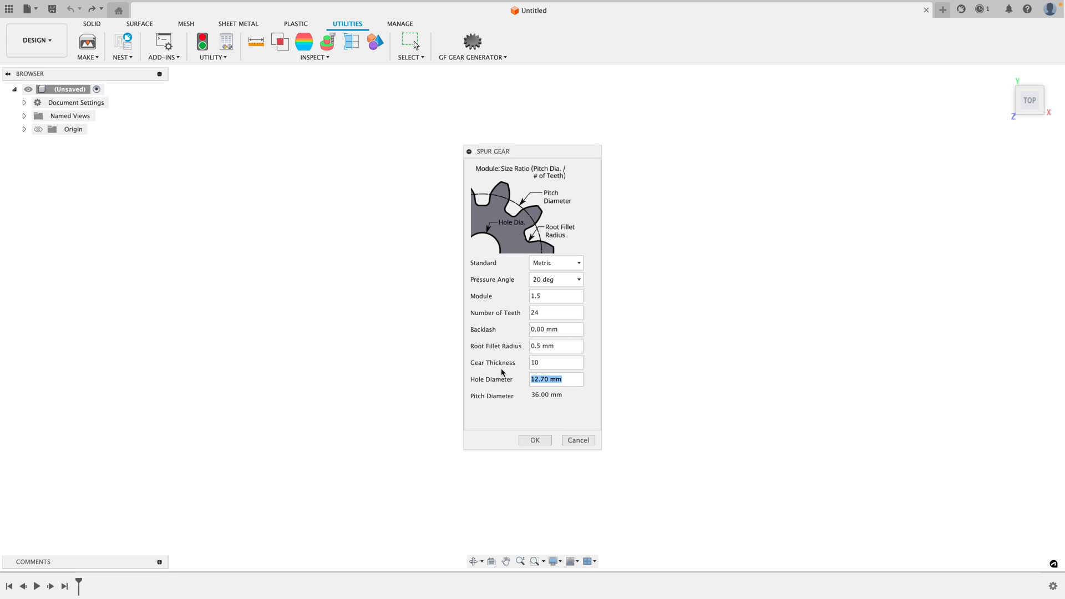
pyautogui.write('8')
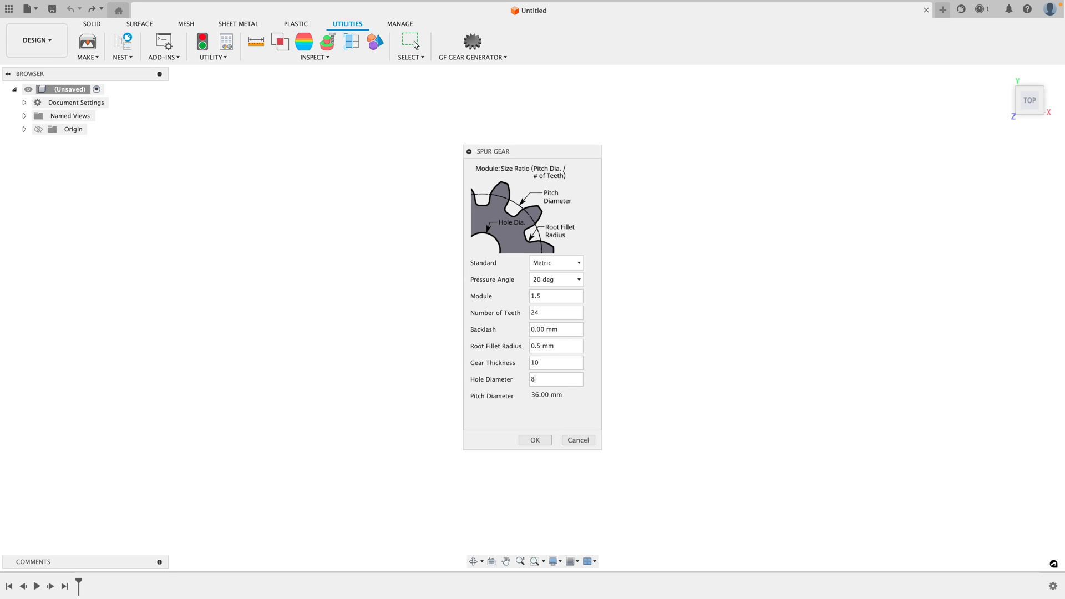
pyautogui.write('.4')
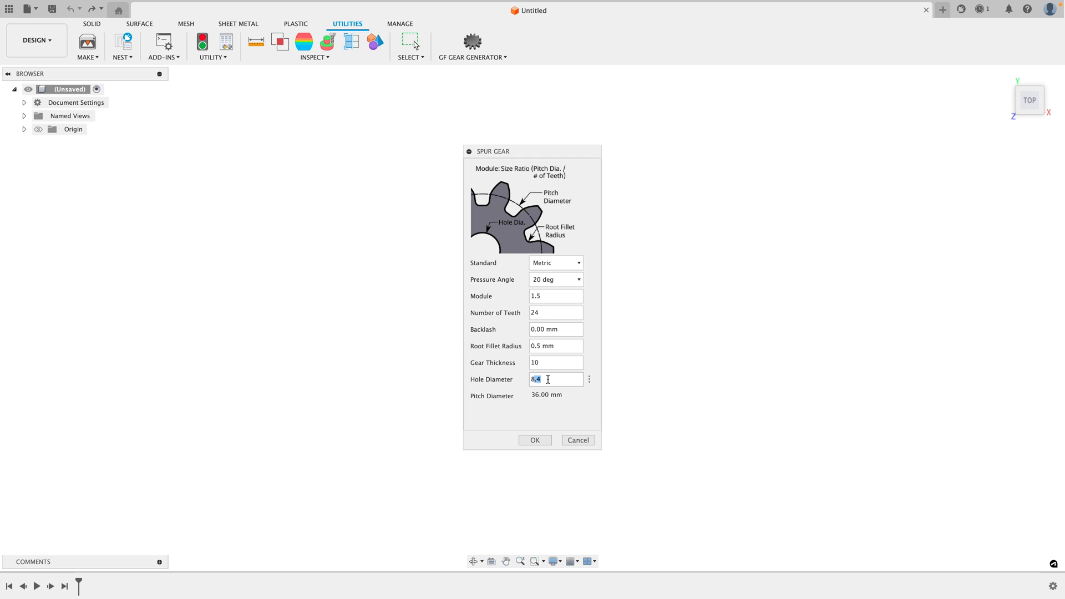
pyautogui.click(547, 379)
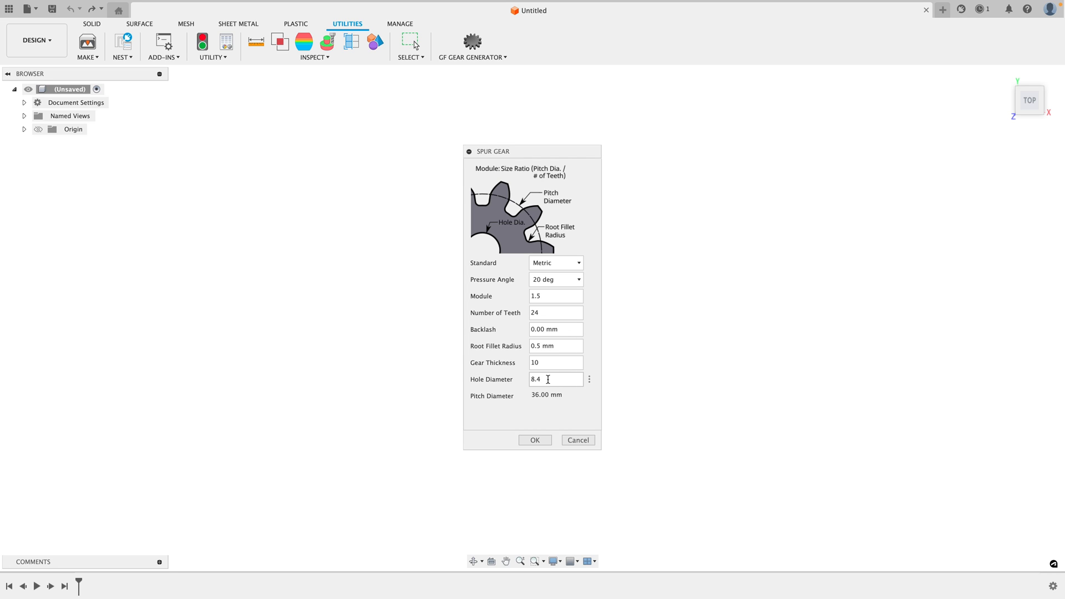
pyautogui.click(533, 440)
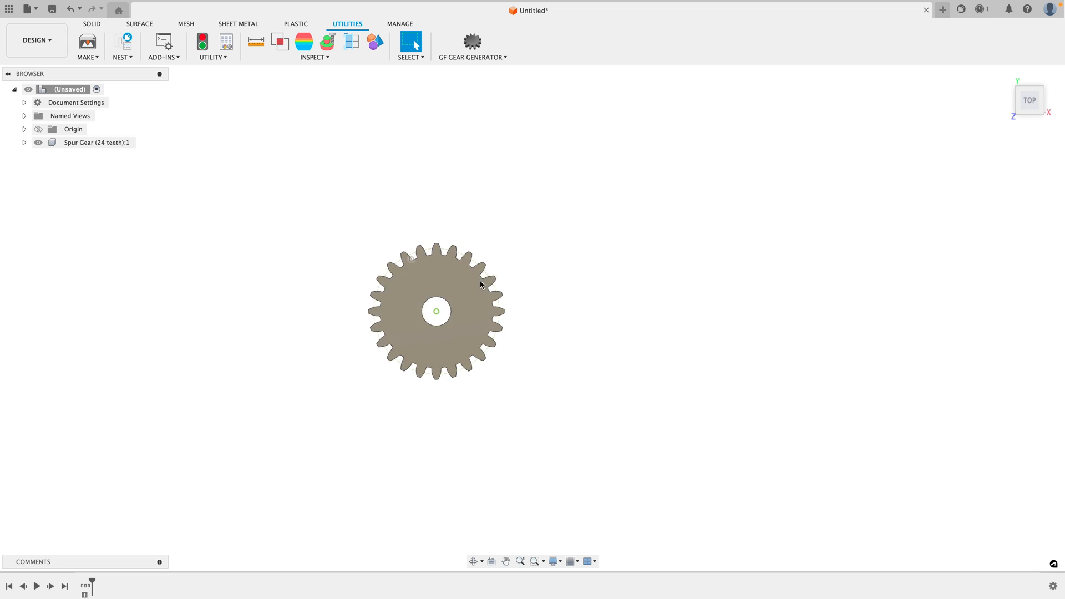
# Copy the gear 24*1.5+0.4 mm along X and rotate it so the teeth mesh.
pyautogui.rightClick(97, 142)
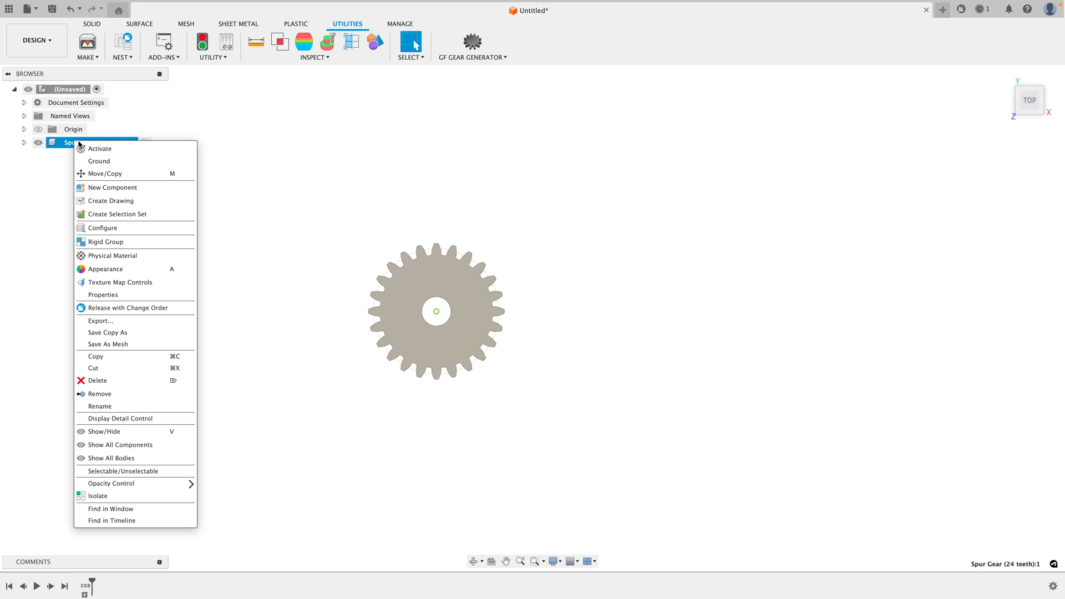
pyautogui.click(105, 173)
pyautogui.write('24')
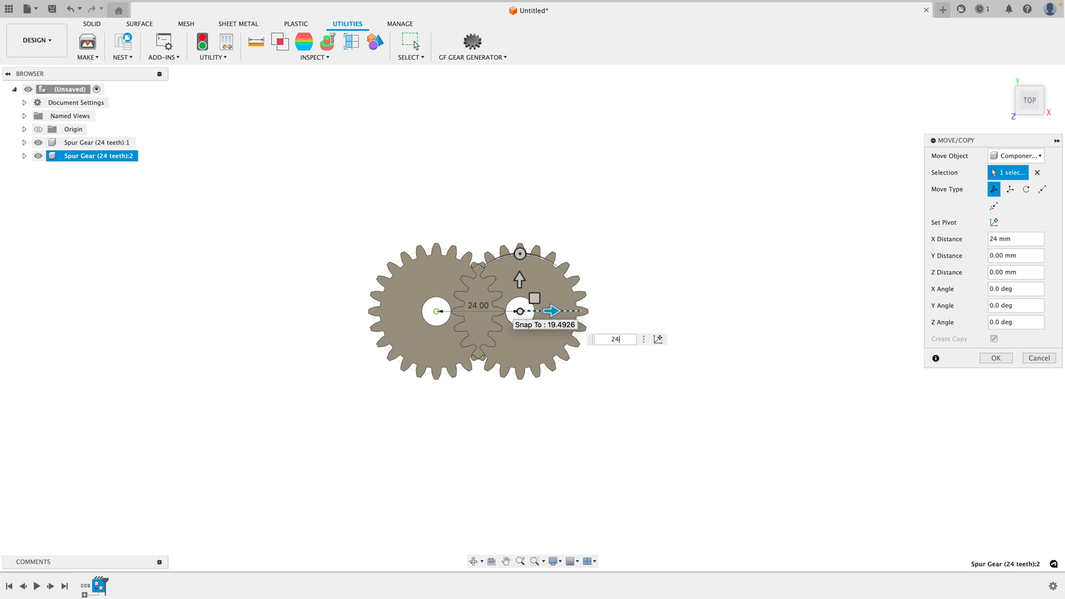
pyautogui.write('*1.5+')
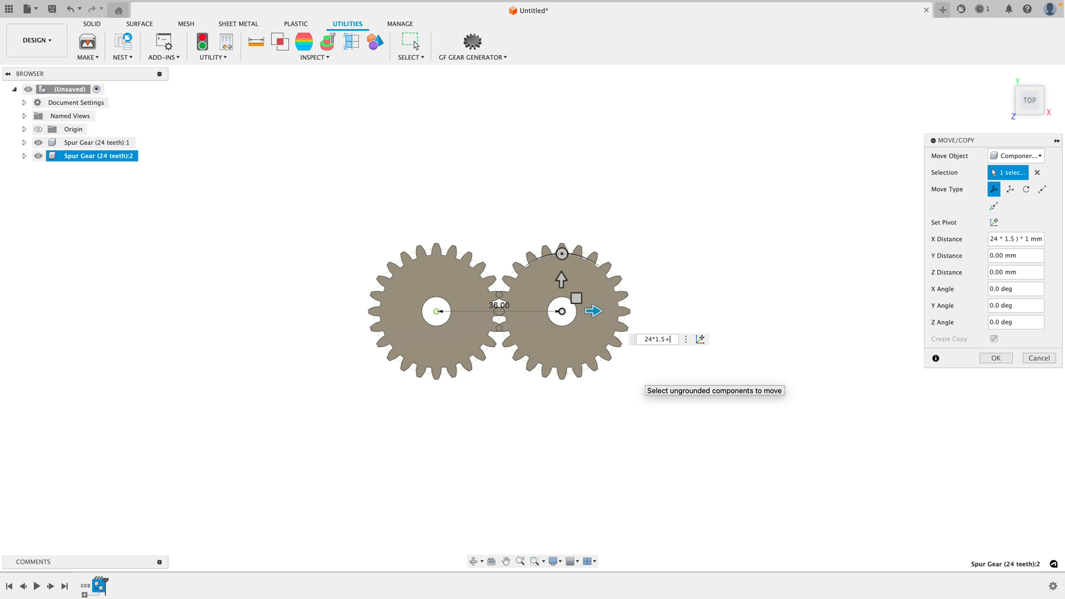
pyautogui.write('0.4')
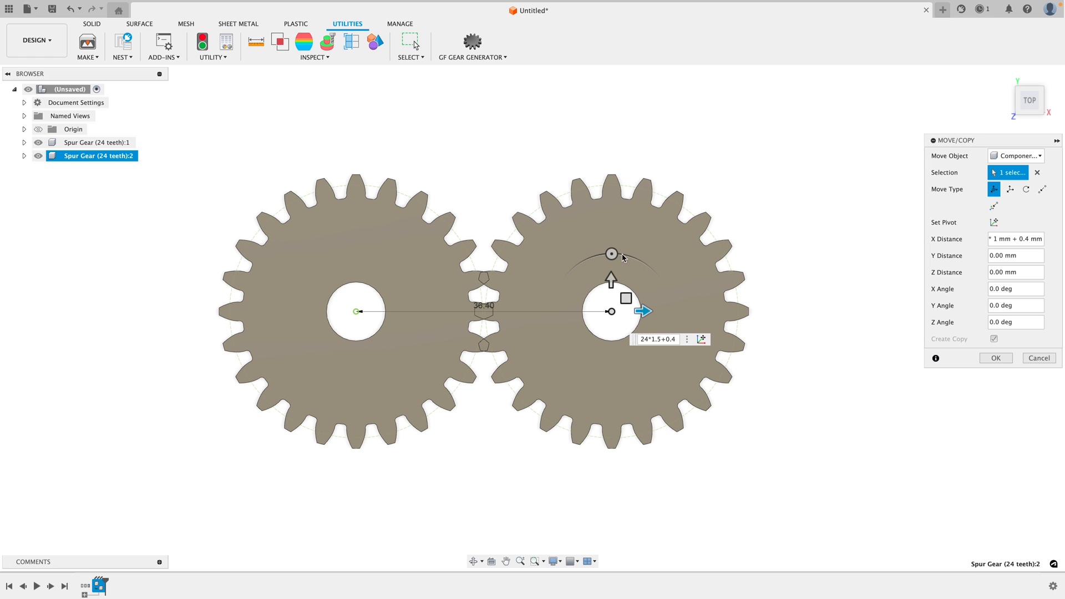
pyautogui.moveTo(612, 253); pyautogui.dragTo(621, 255)
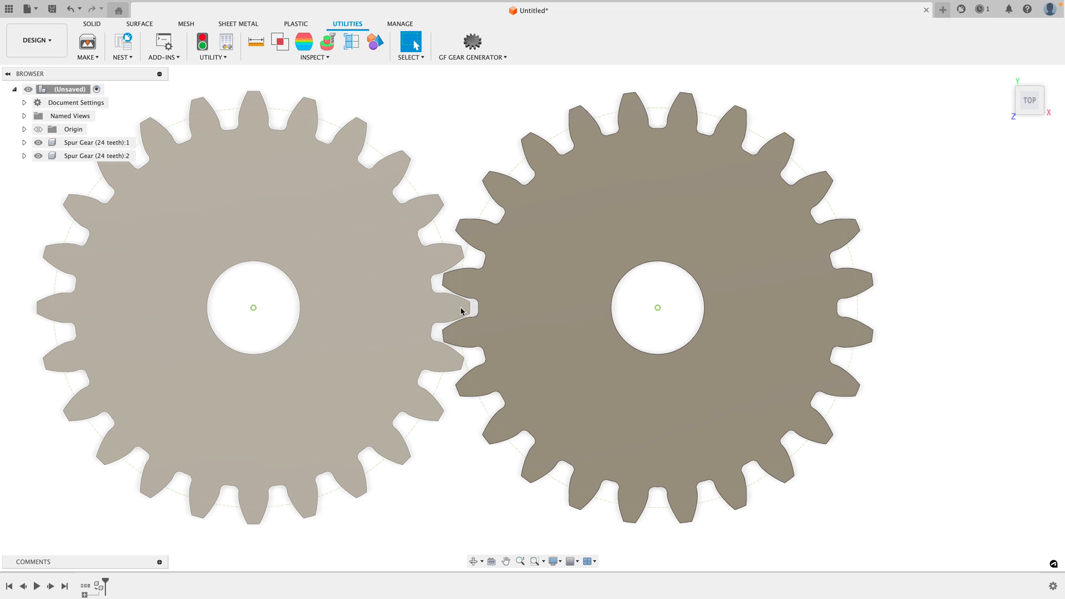
# Revert the gears onto the bracket pins and make the GearBracket body component GearBracket:1.
pyautogui.click(92, 24)
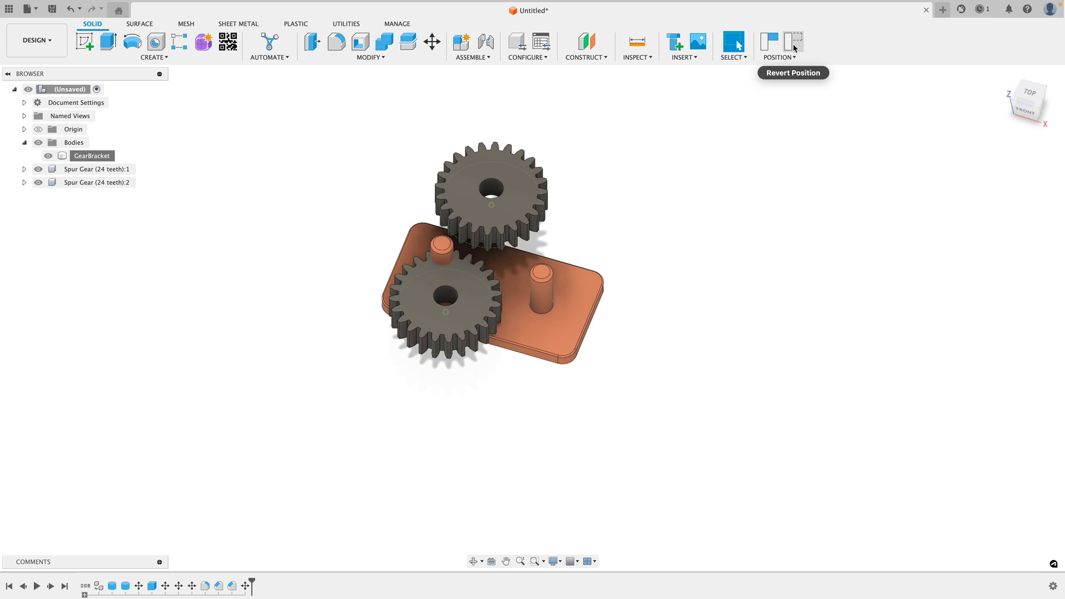
pyautogui.click(793, 42)
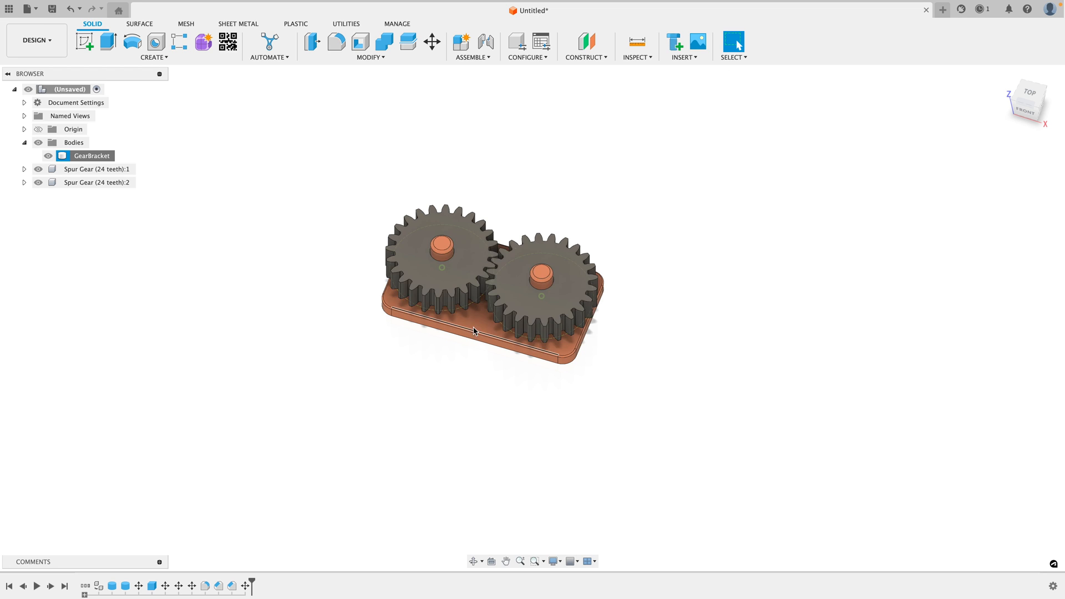
pyautogui.rightClick(92, 155)
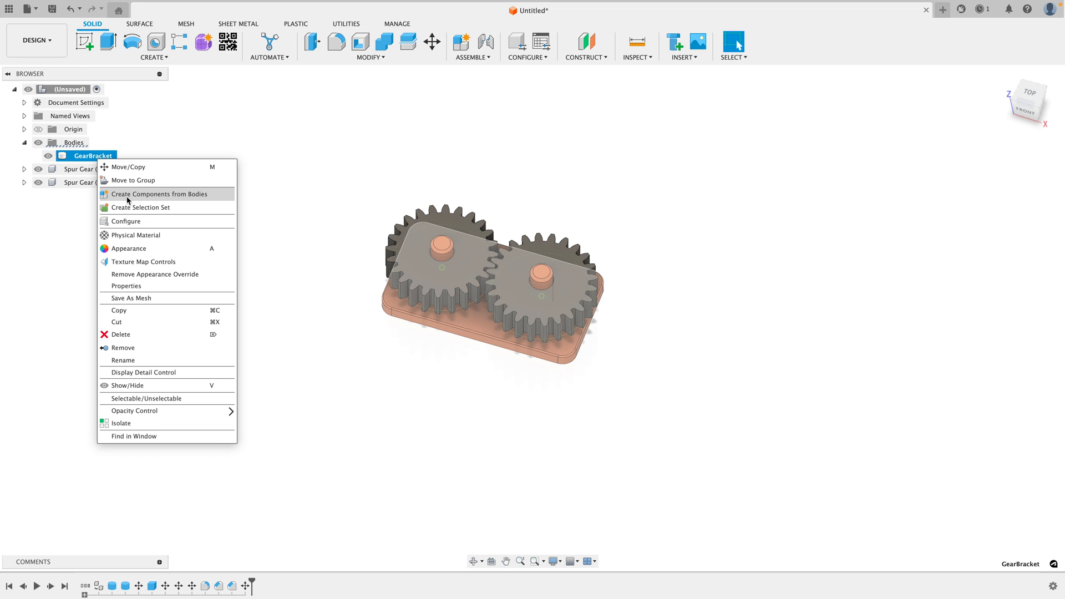
pyautogui.click(159, 194)
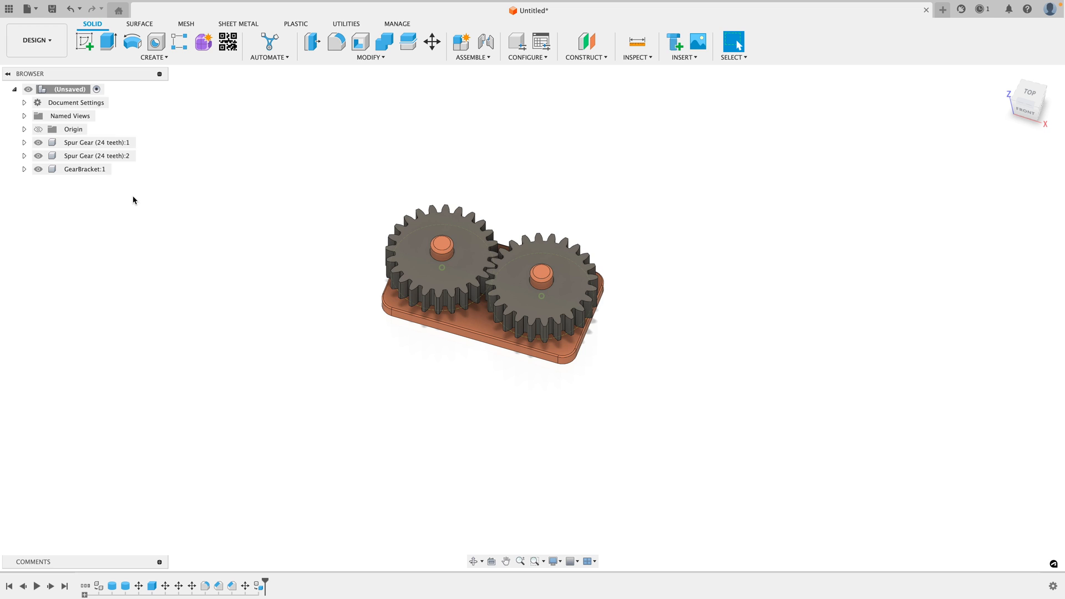
pyautogui.click(85, 169)
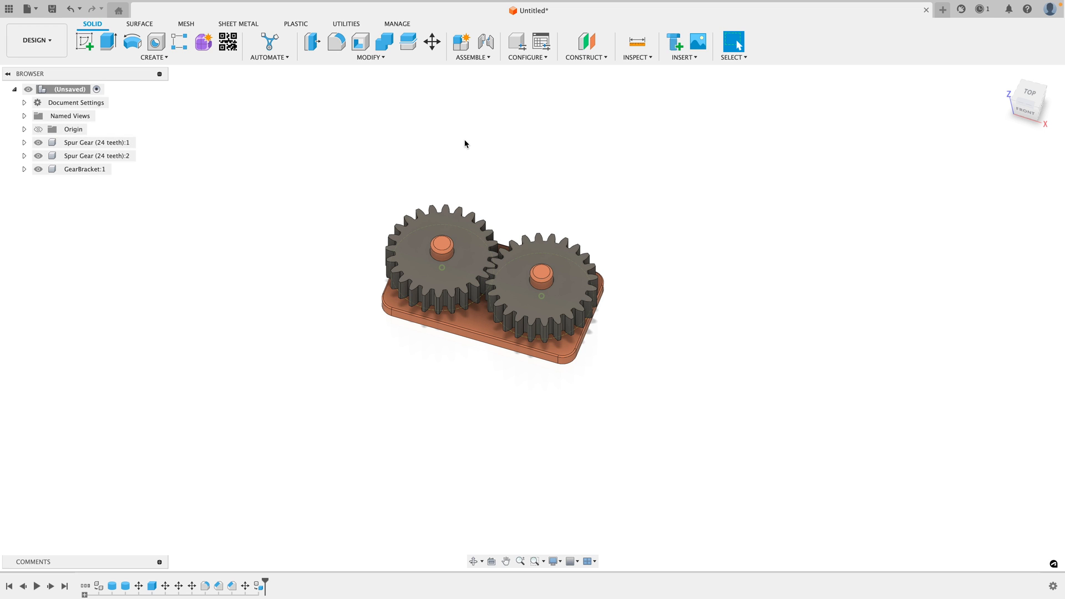
pyautogui.moveTo(485, 42)
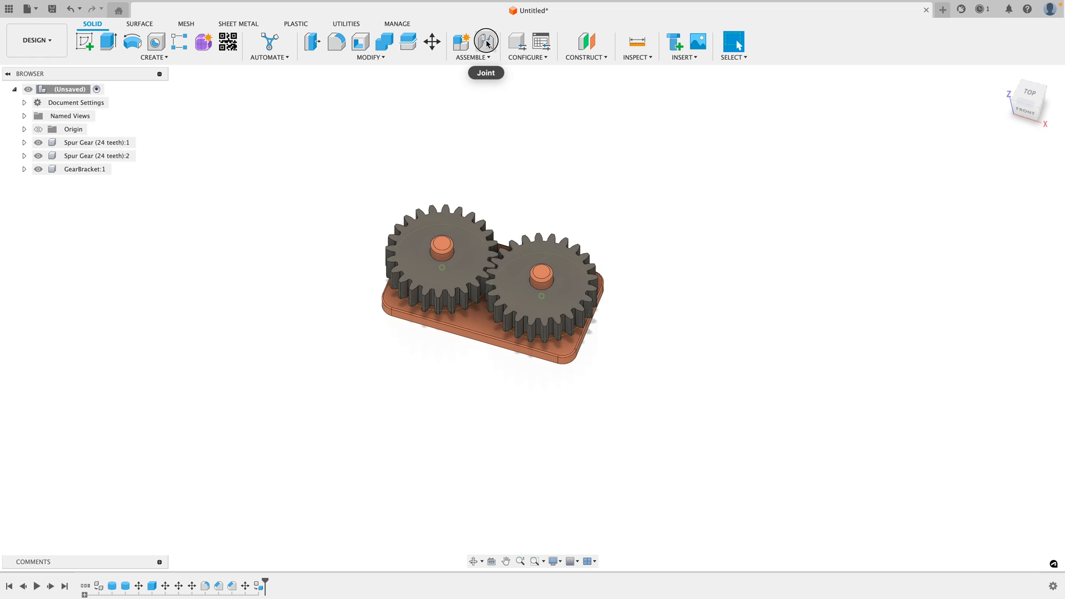
# Start a joint between Spur Gear:1 and the GearBracket pin.
pyautogui.click(485, 40)
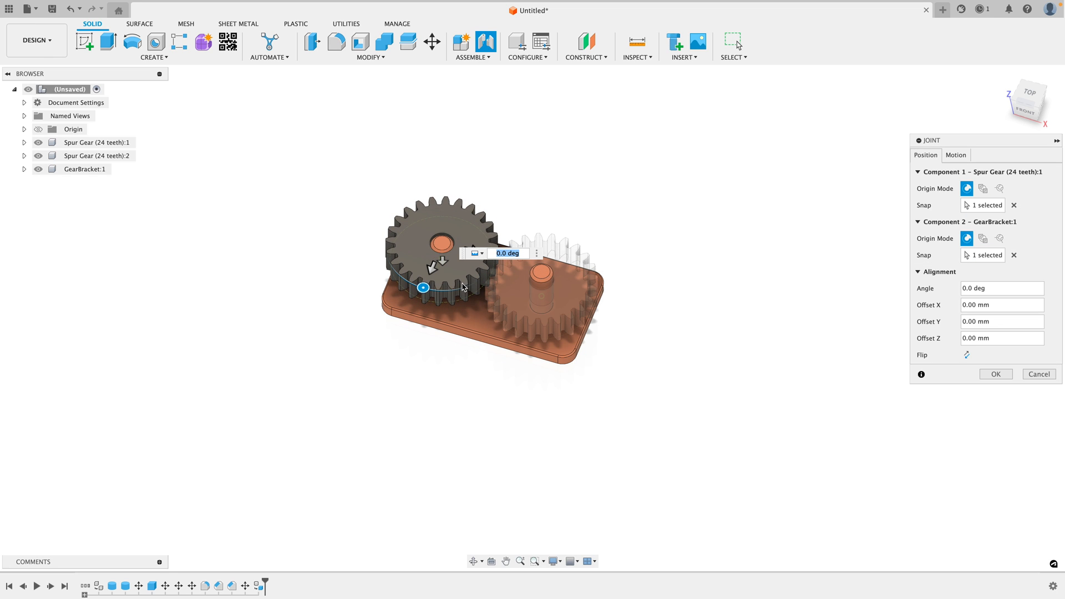
pyautogui.moveTo(441, 263)
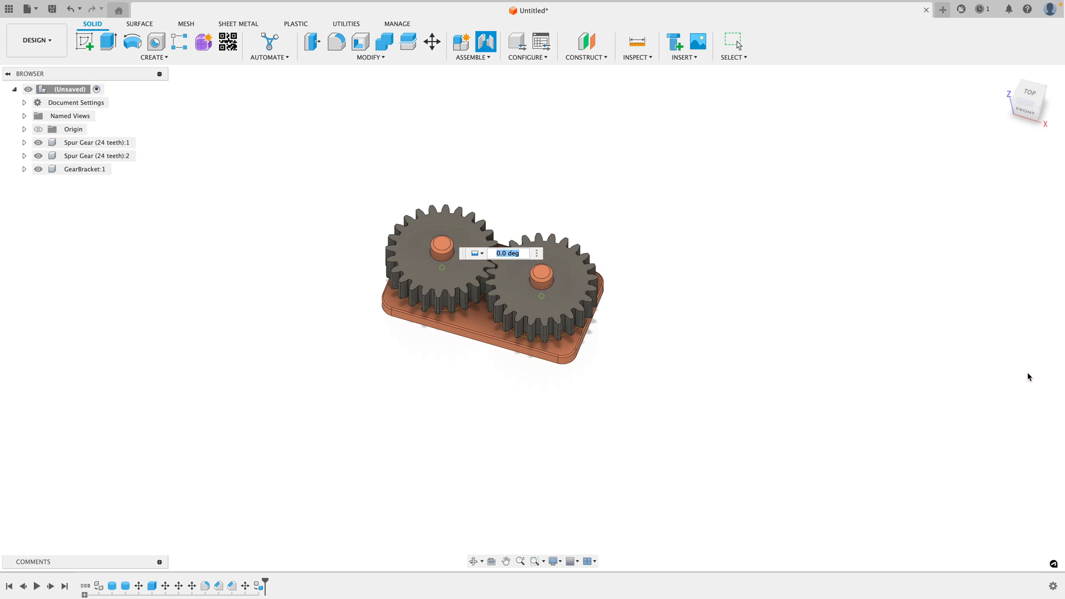
# Make the left gear's as-built joint Revolute about its shaft centre.
pyautogui.click(472, 46)
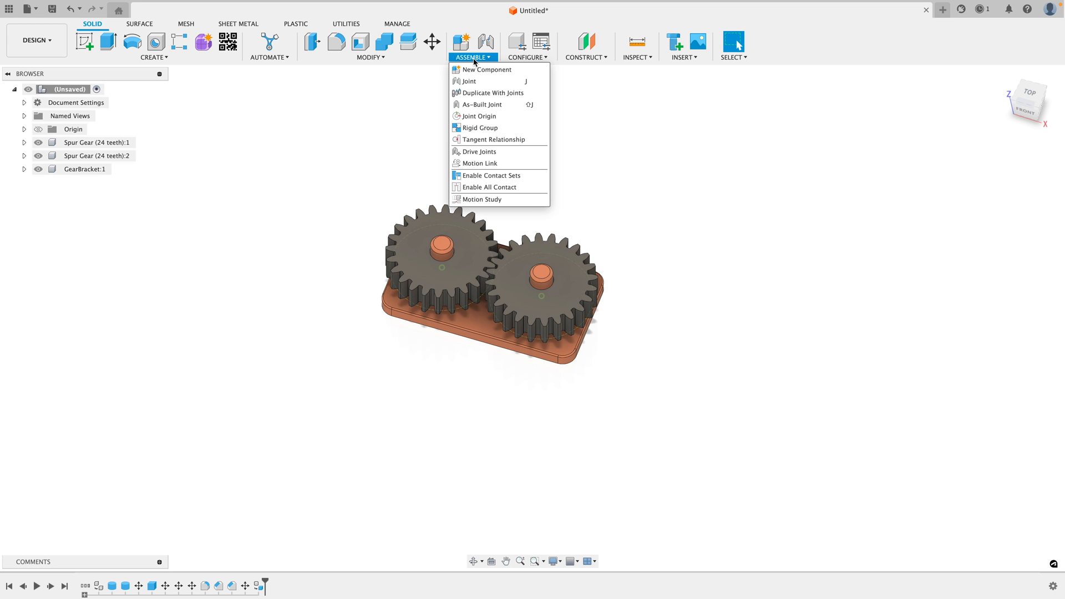
pyautogui.moveTo(467, 81)
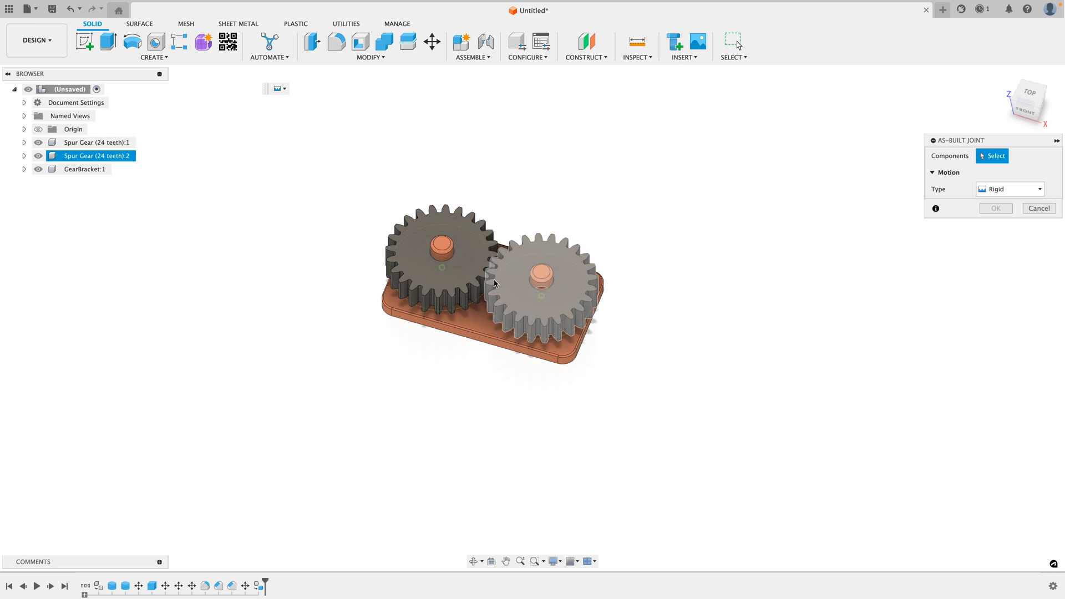
pyautogui.click(441, 245)
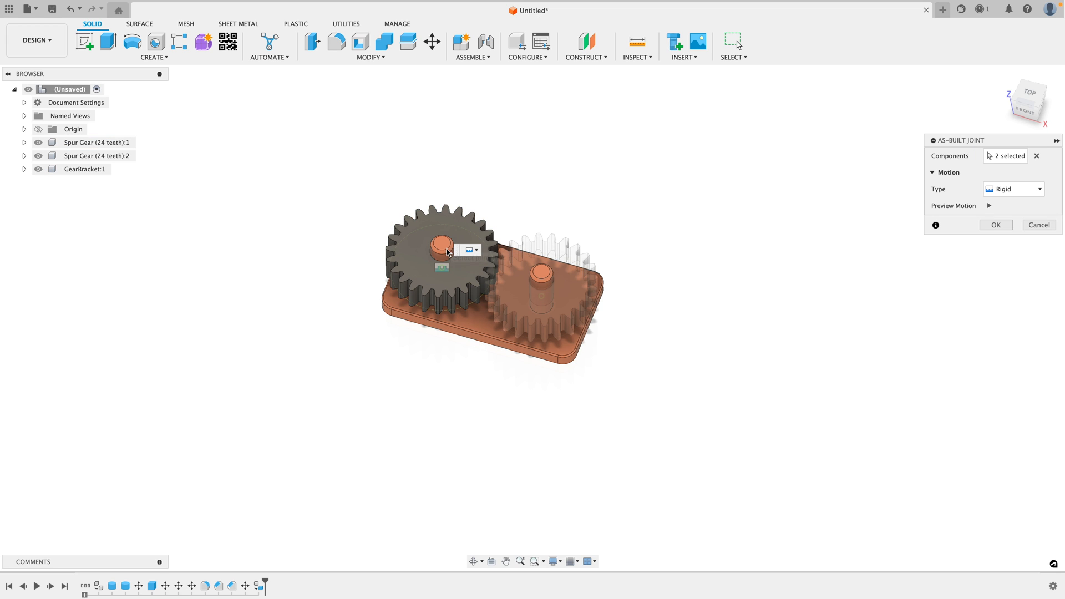
pyautogui.click(1012, 189)
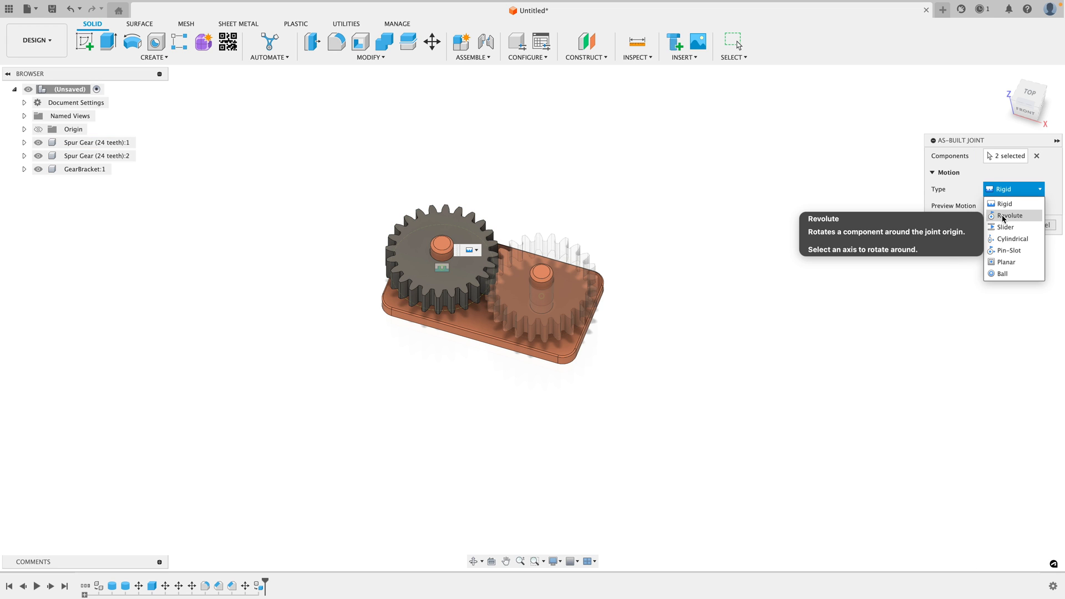
pyautogui.click(1008, 215)
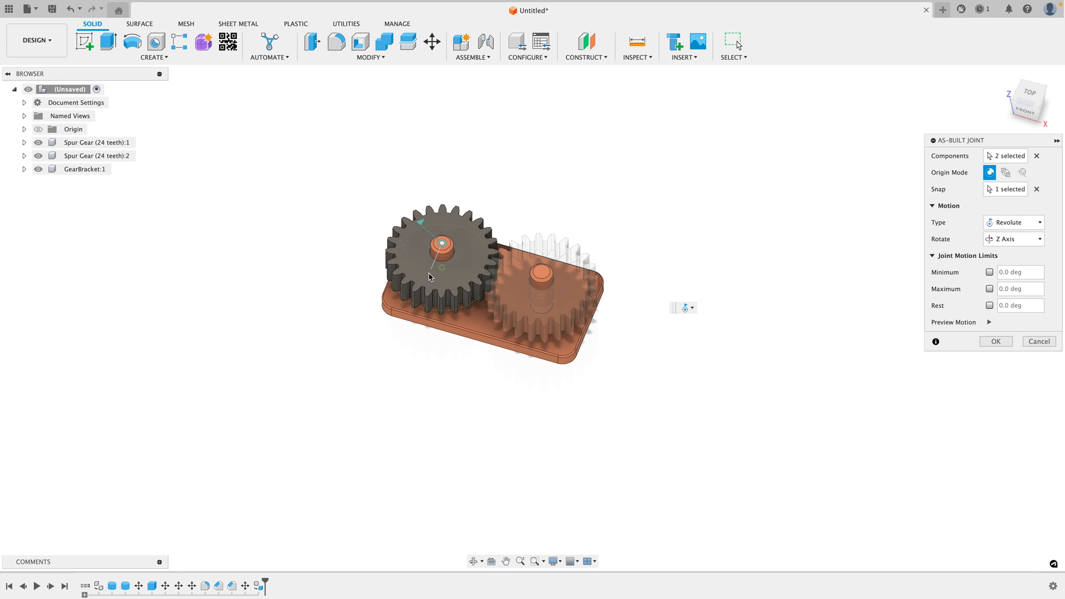
pyautogui.click(995, 341)
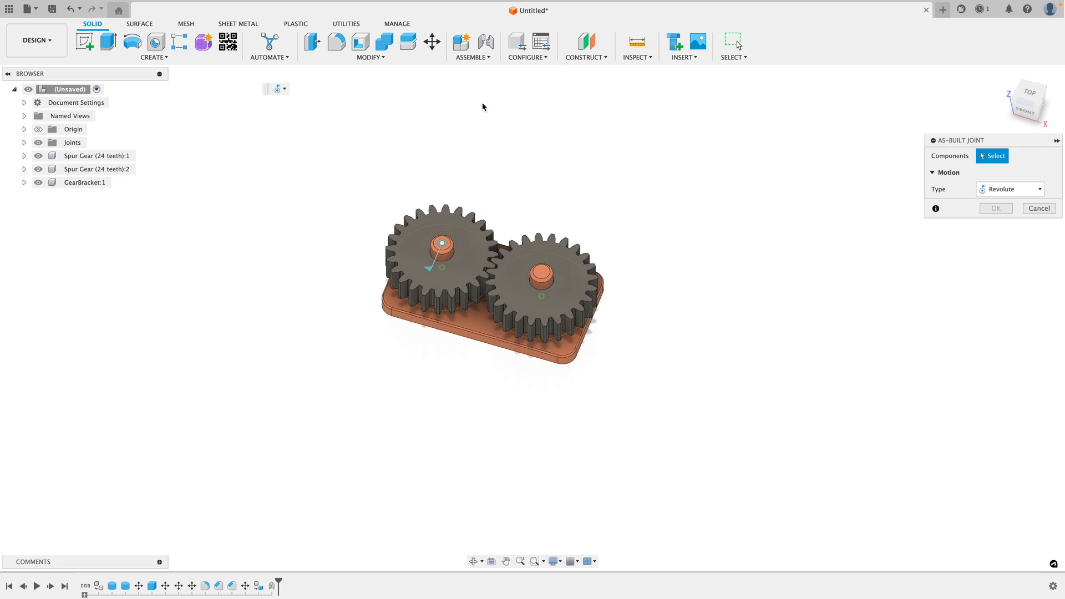
# Add a Revolute as-built joint for the right gear at its shaft centre on the bracket.
pyautogui.click(542, 275)
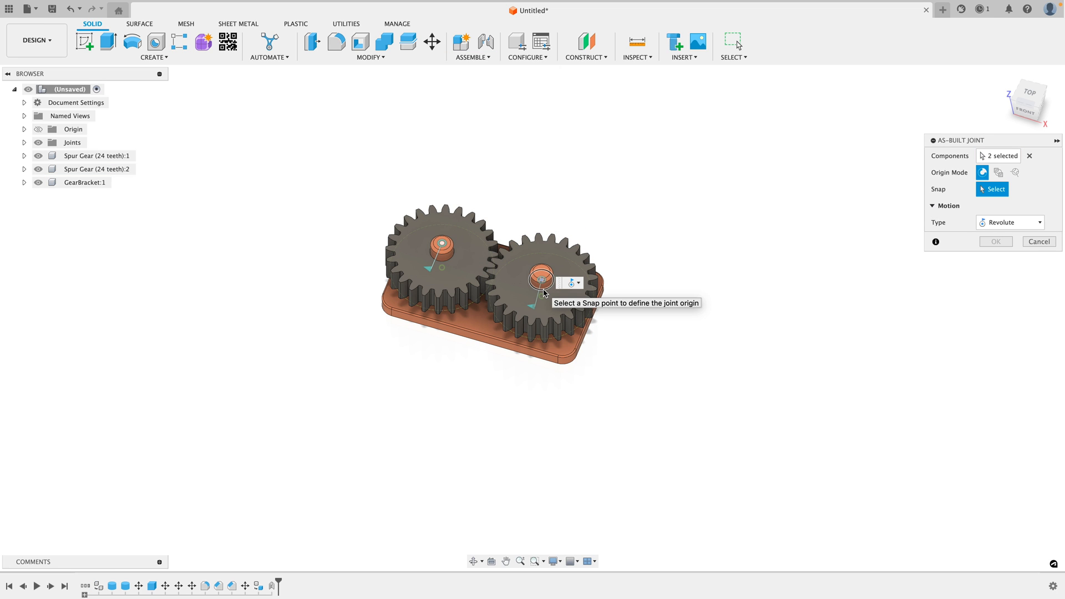
pyautogui.click(540, 279)
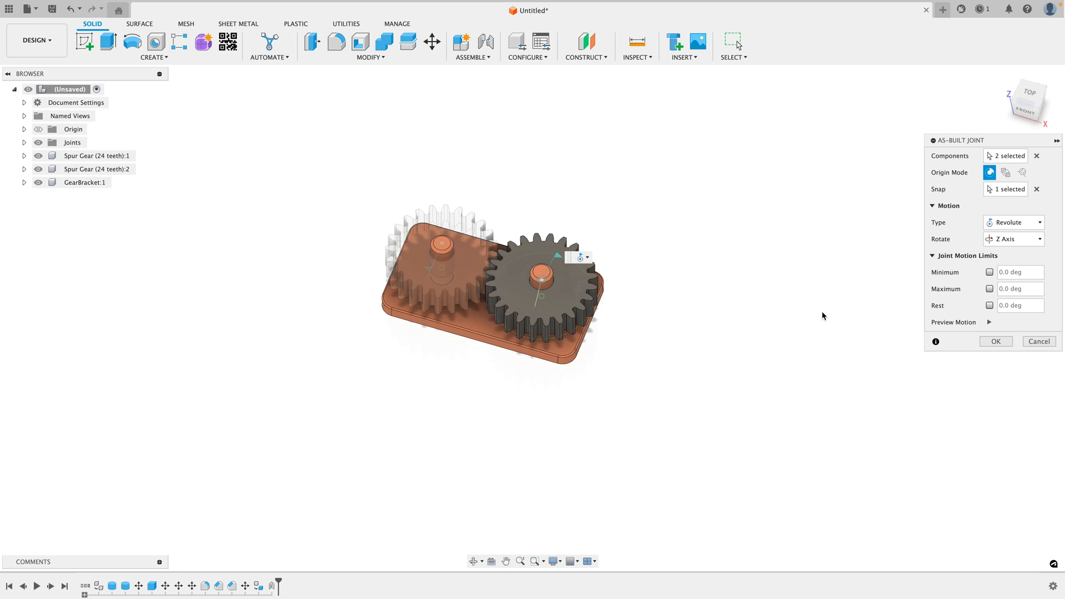
pyautogui.click(996, 342)
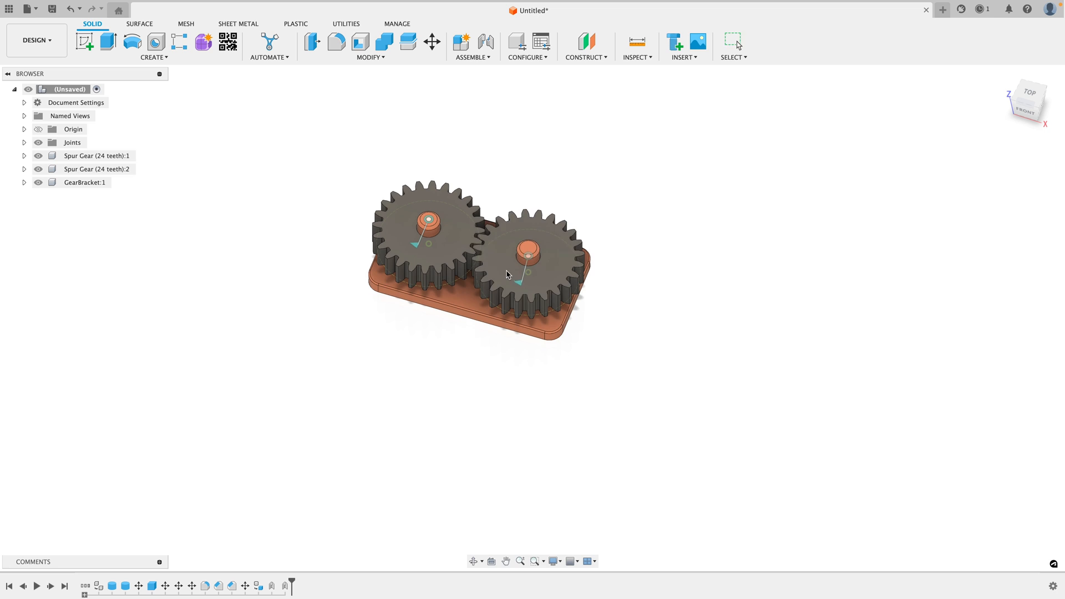
# Ground GearBracket:1 and revert moved components to their previous positions.
pyautogui.click(84, 182)
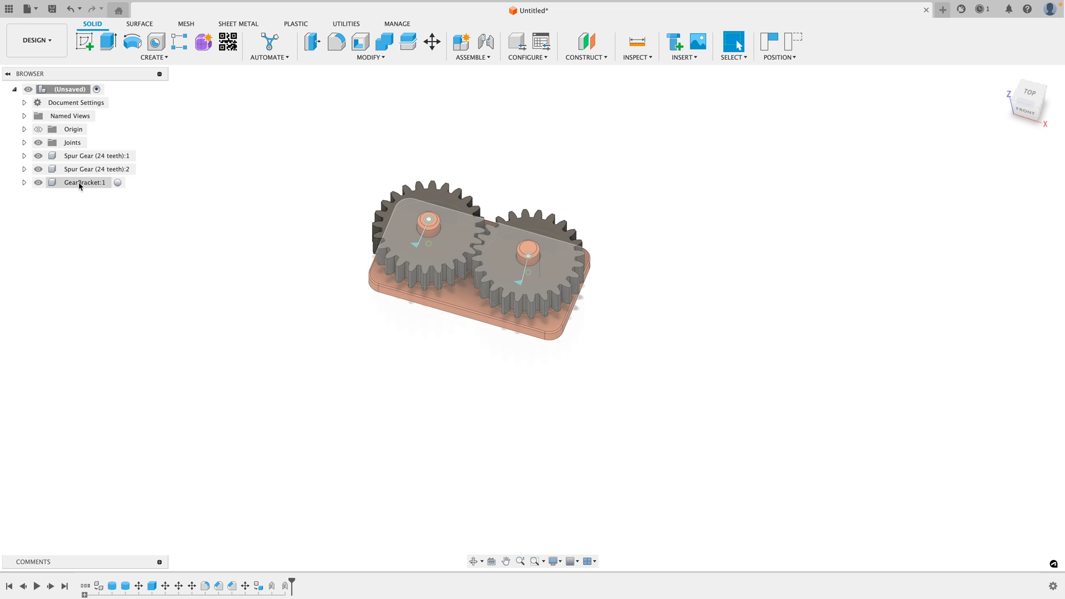
pyautogui.click(85, 182)
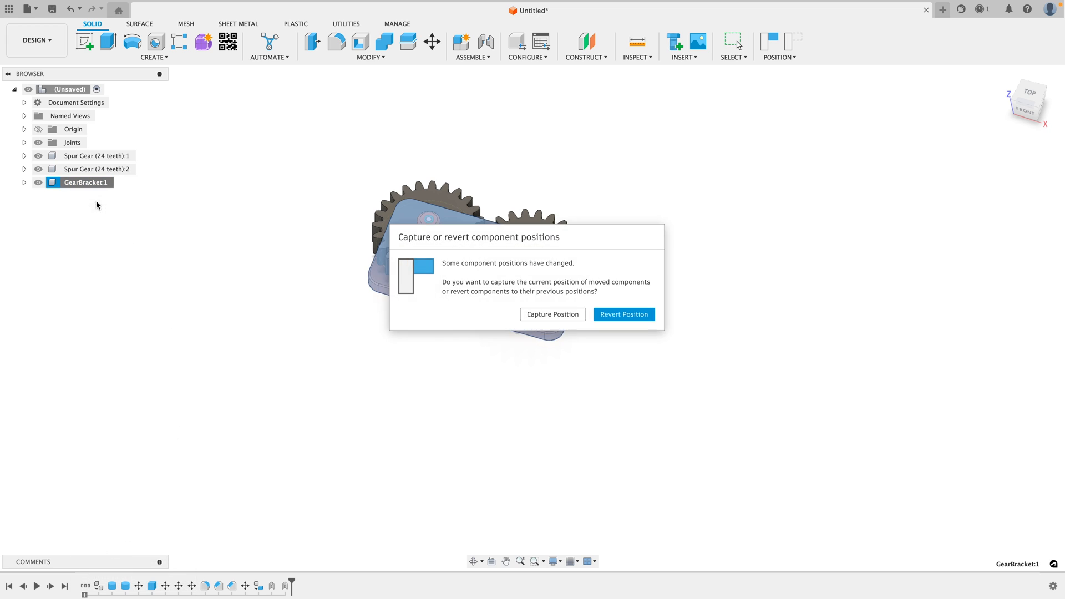
pyautogui.click(623, 314)
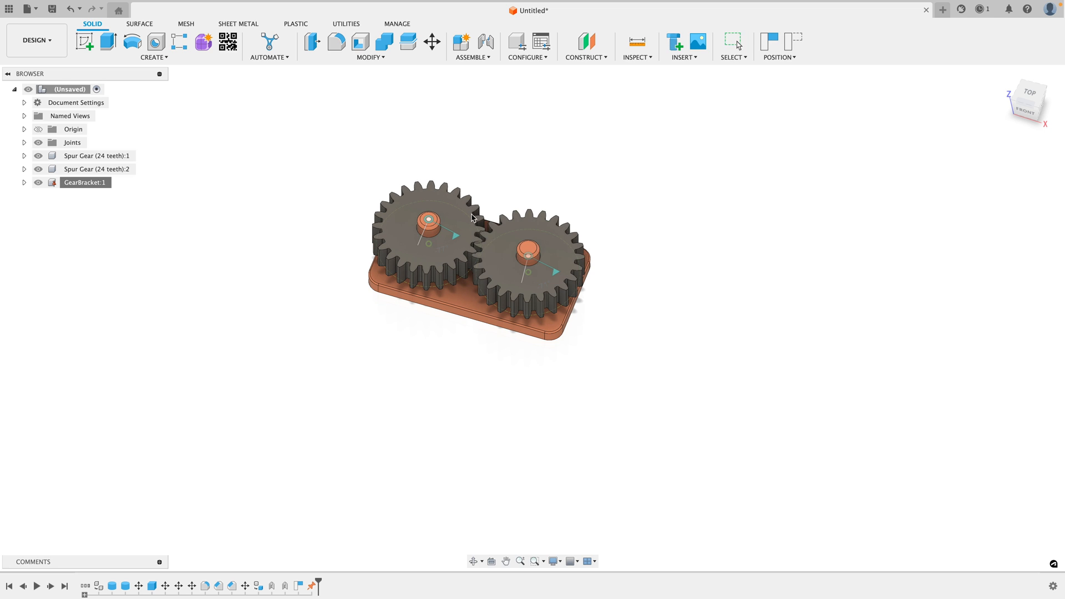
pyautogui.moveTo(796, 44)
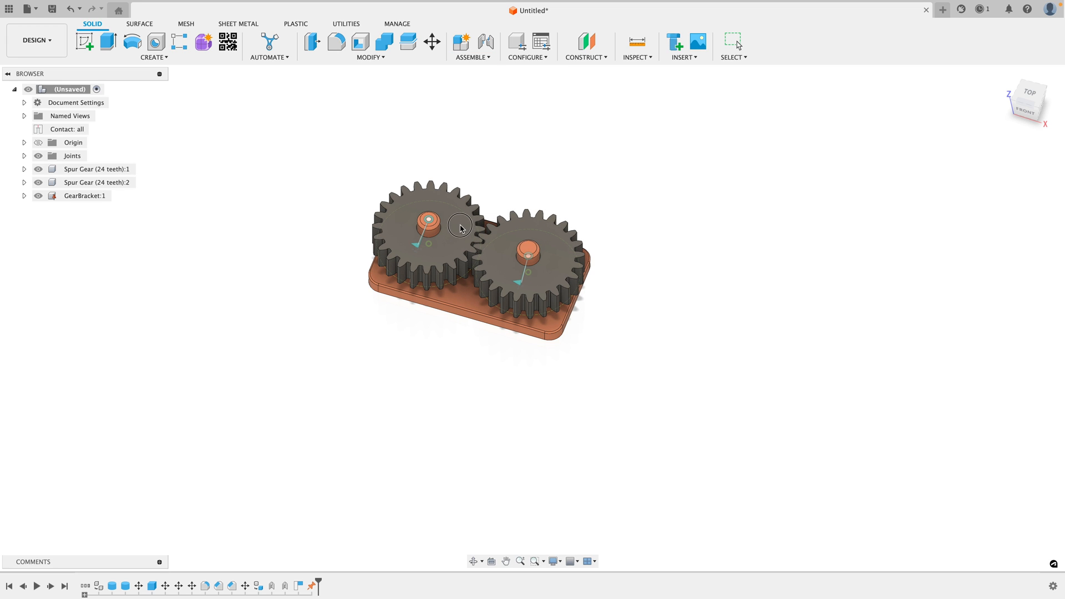
pyautogui.moveTo(466, 251)
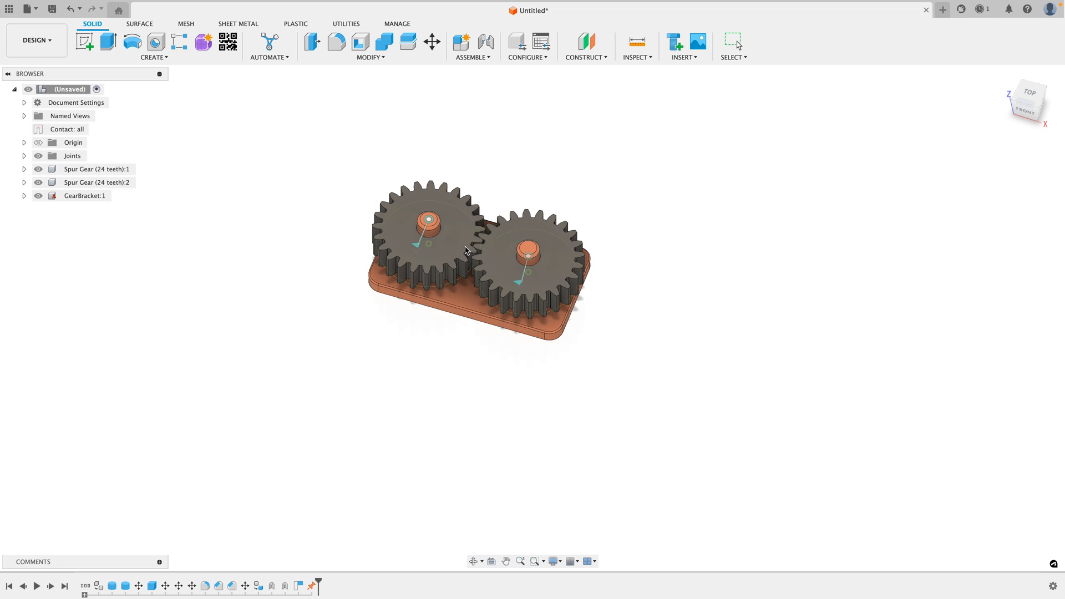
pyautogui.moveTo(379, 192)
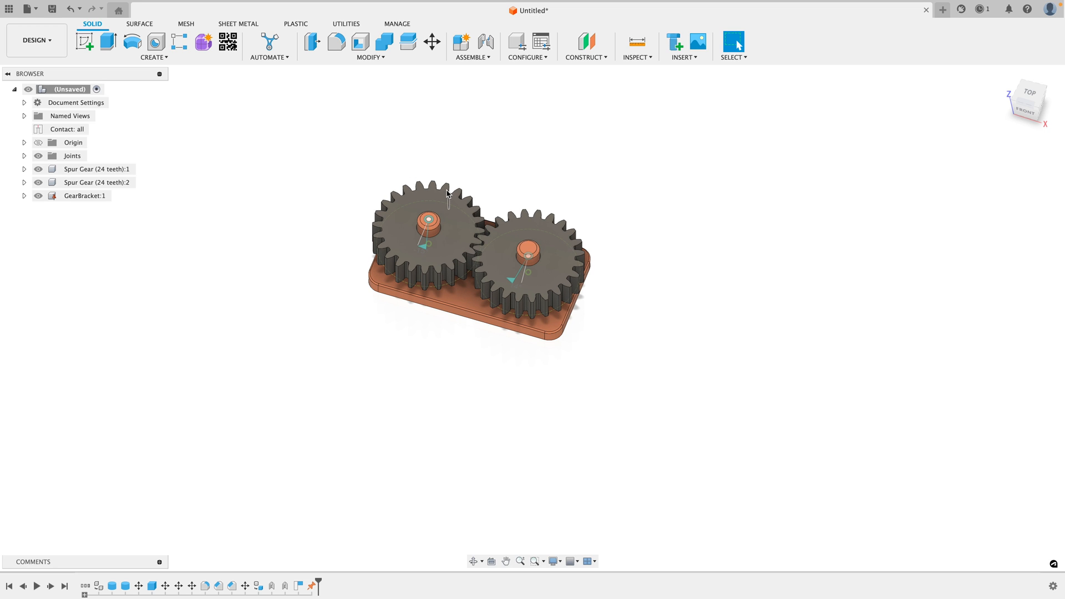
# Motion-link the left gear's Revolute 1 with the right gear's revolute joint.
pyautogui.click(473, 46)
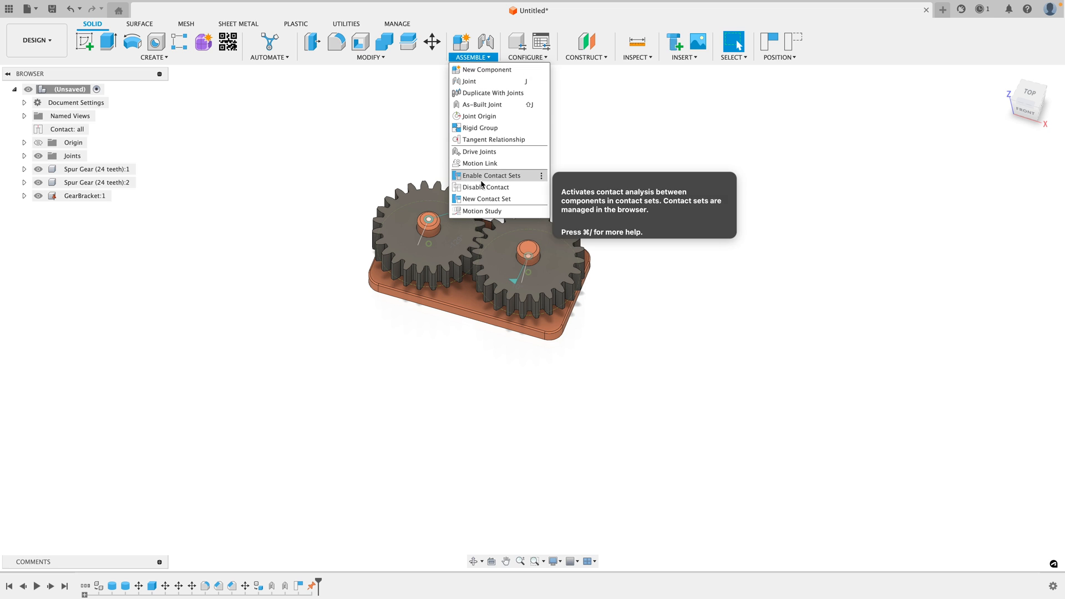
pyautogui.click(586, 57)
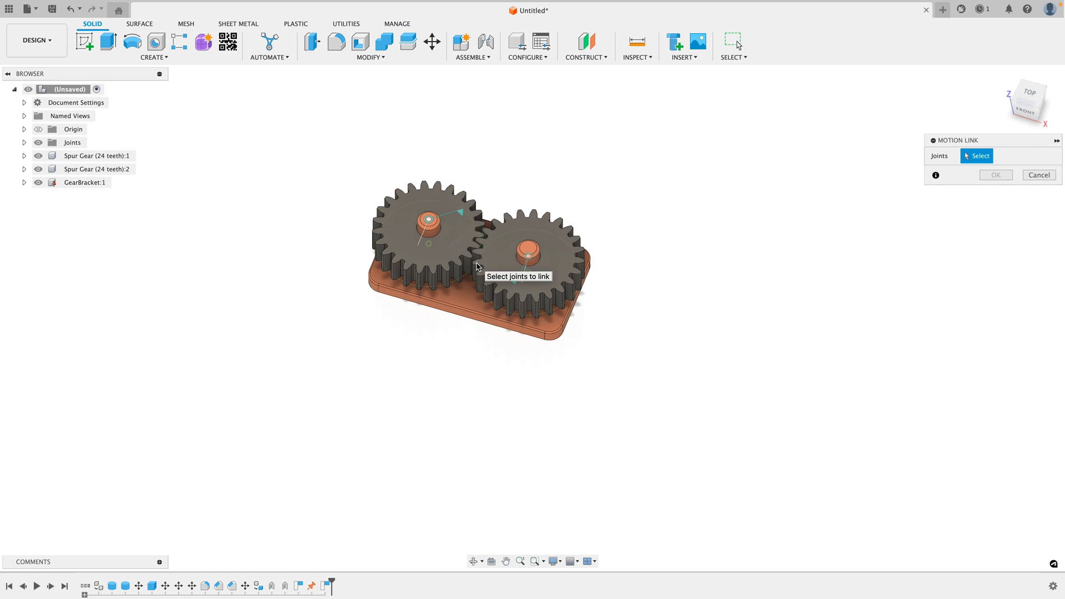
pyautogui.click(528, 256)
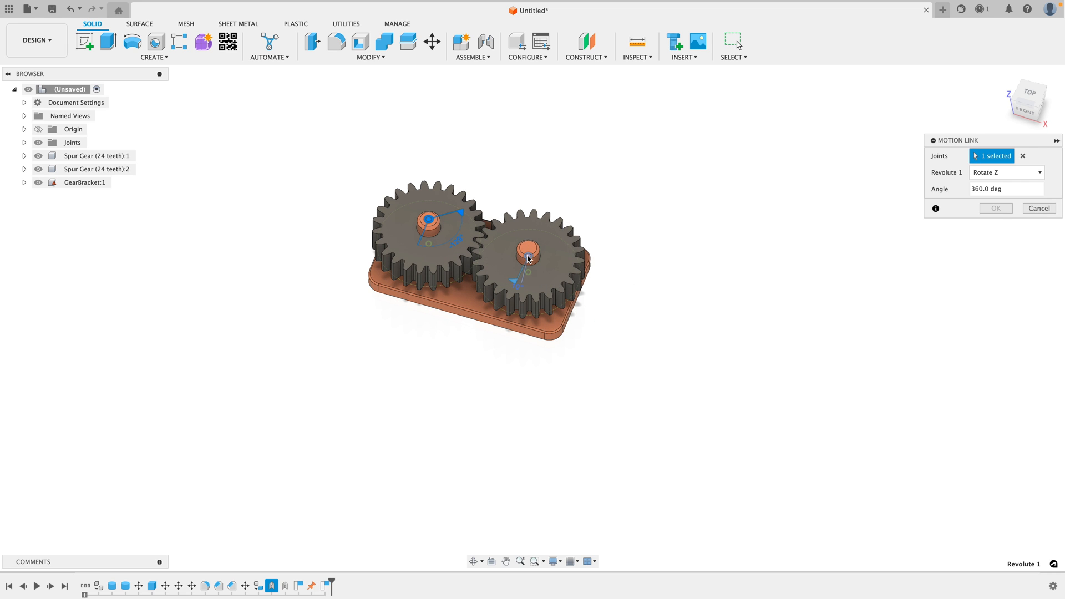
pyautogui.click(529, 257)
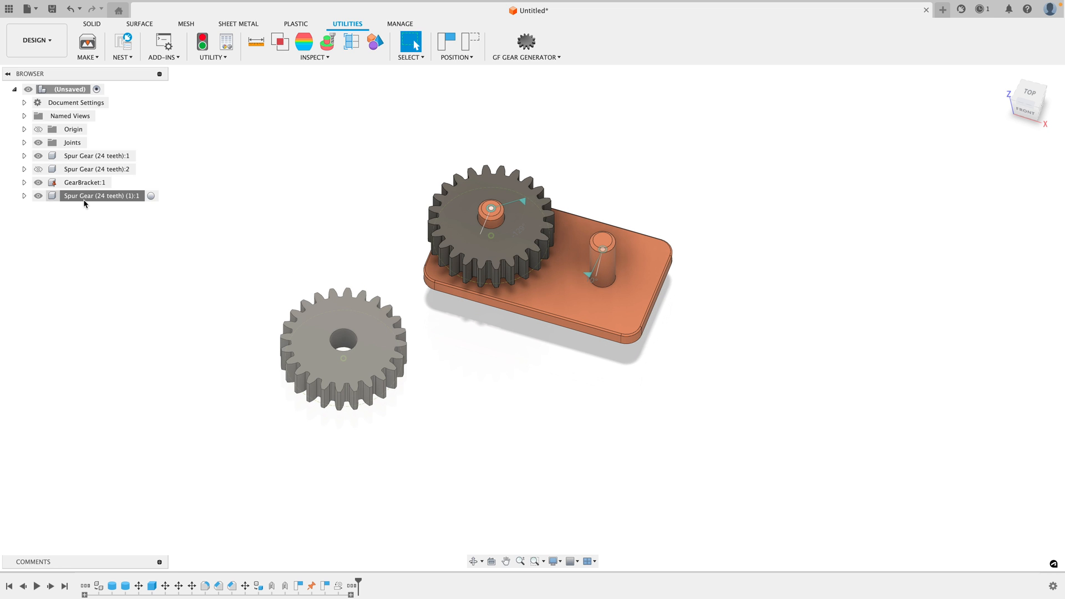
# Begin a Move/Copy on the new Spur Gear (24 teeth) (1):1.
pyautogui.rightClick(102, 196)
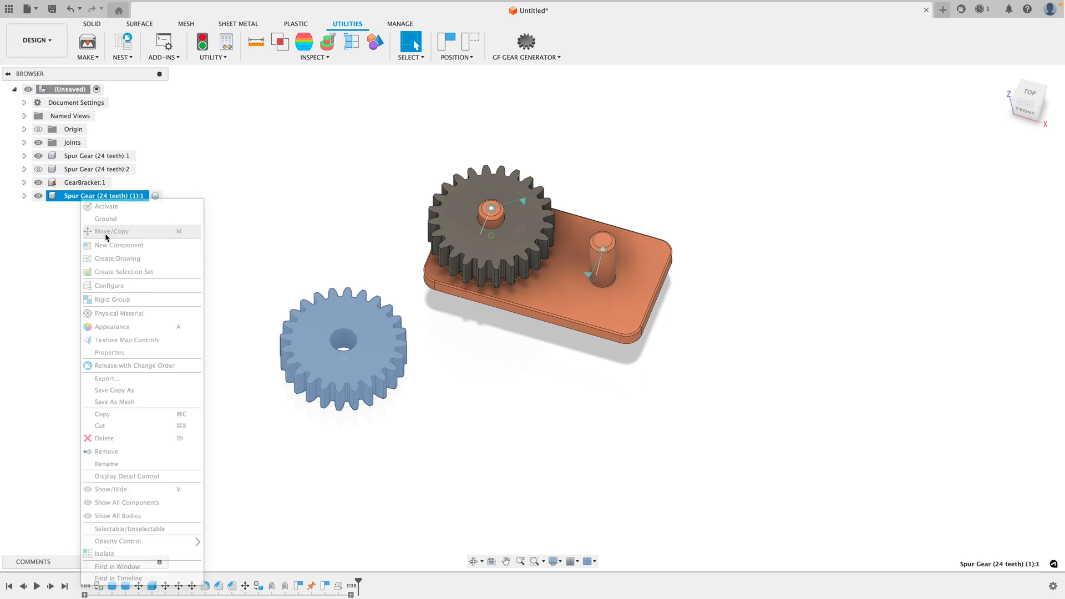
pyautogui.click(111, 231)
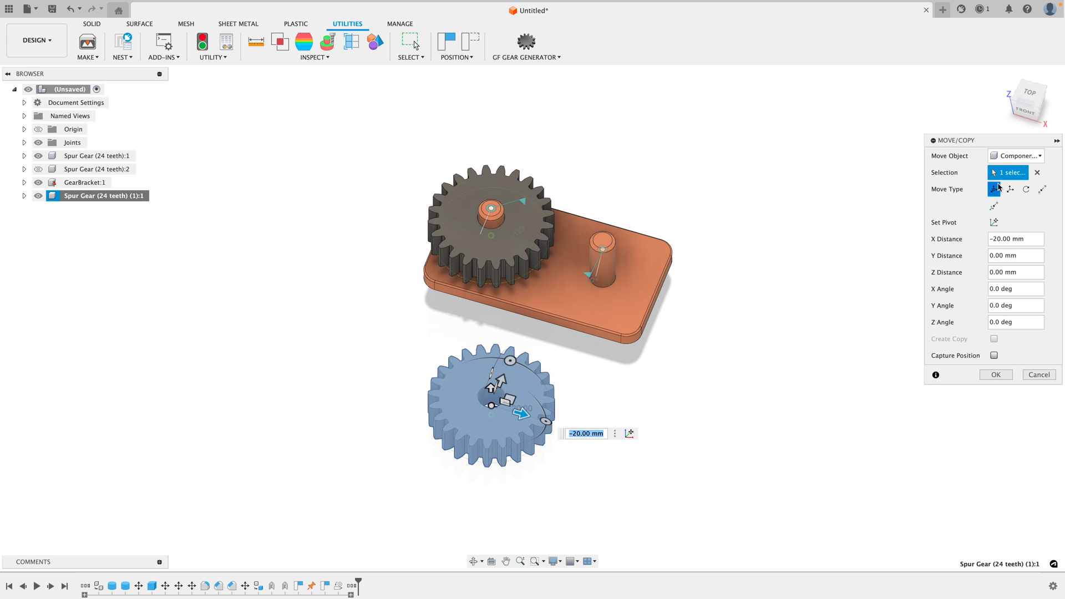
pyautogui.moveTo(993, 189)
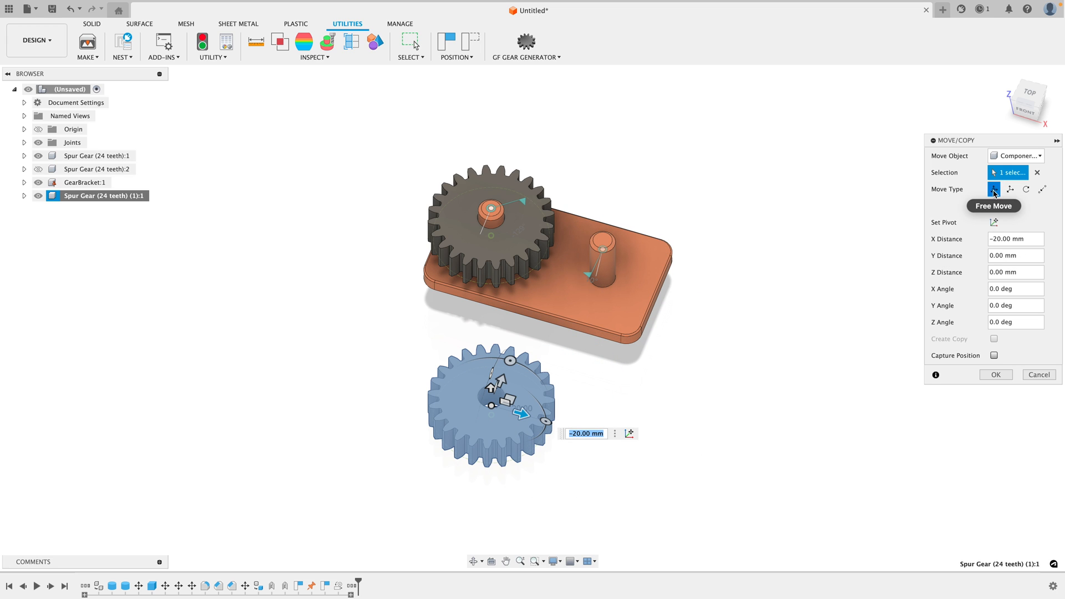
pyautogui.moveTo(1044, 189)
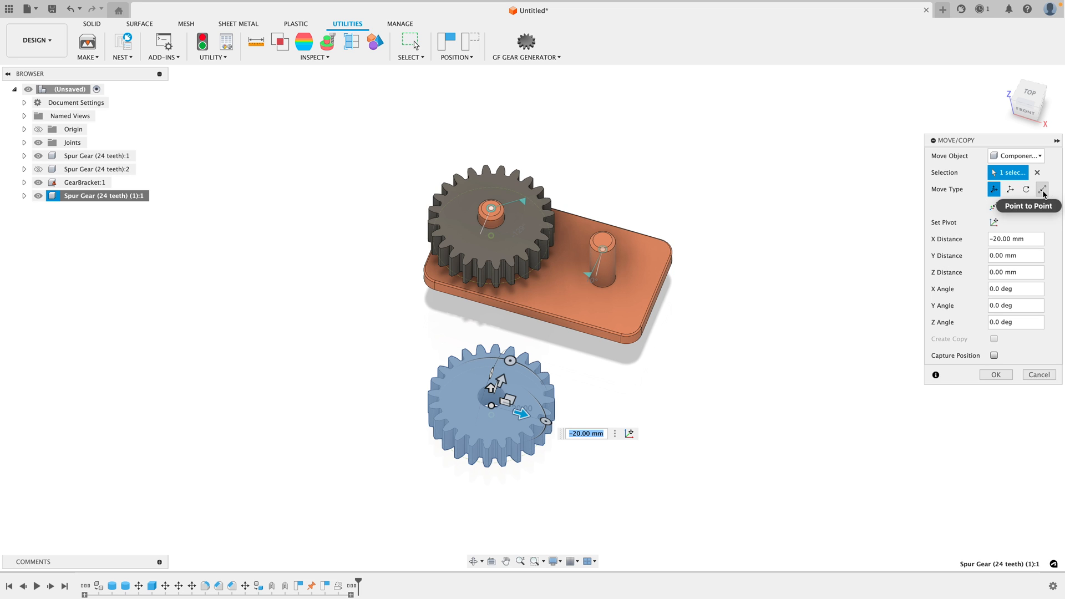
# Snap the new 24-tooth gear's bore centre onto the bracket's right pin, meshing it with the first gear.
pyautogui.click(1044, 189)
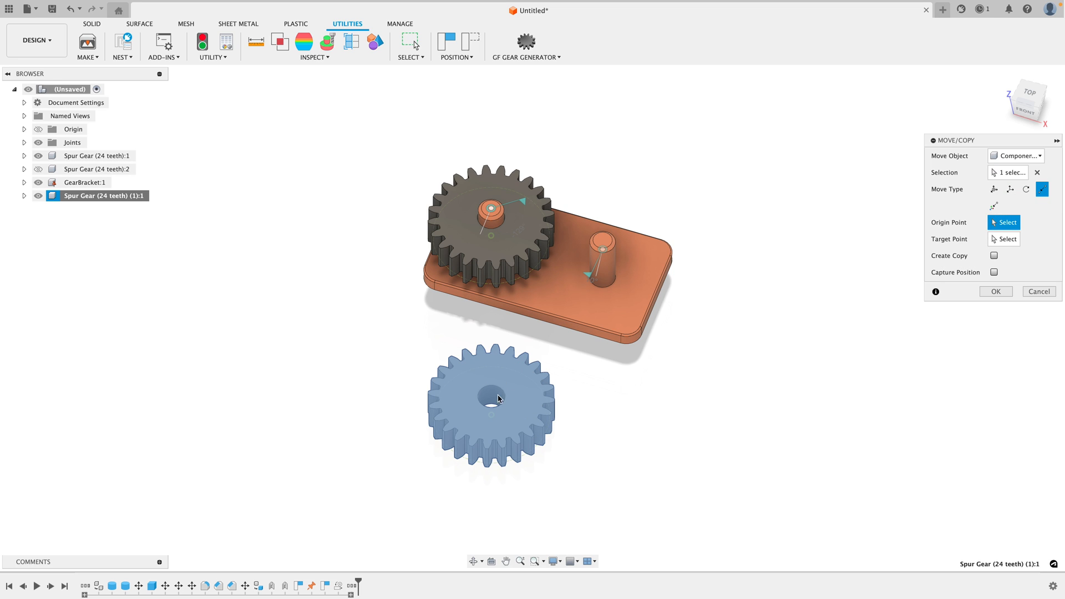
pyautogui.click(602, 241)
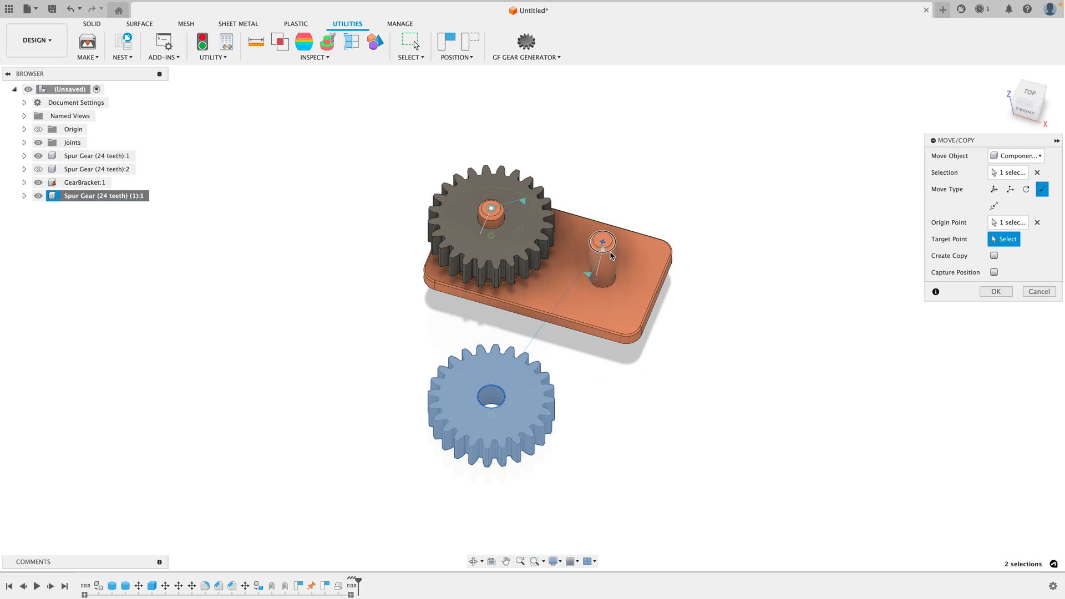
pyautogui.click(600, 242)
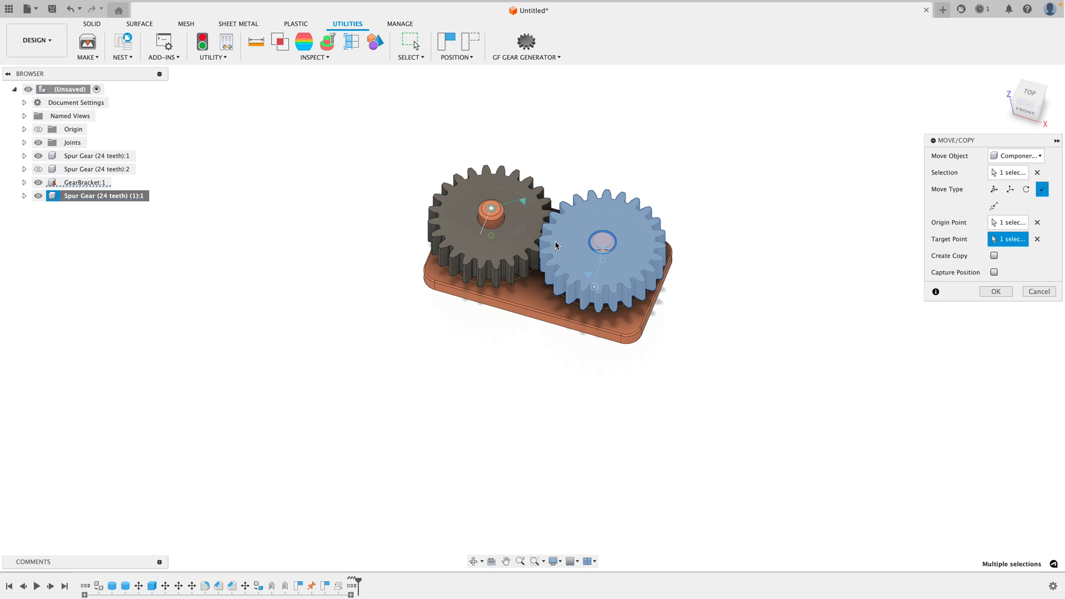
pyautogui.moveTo(994, 188)
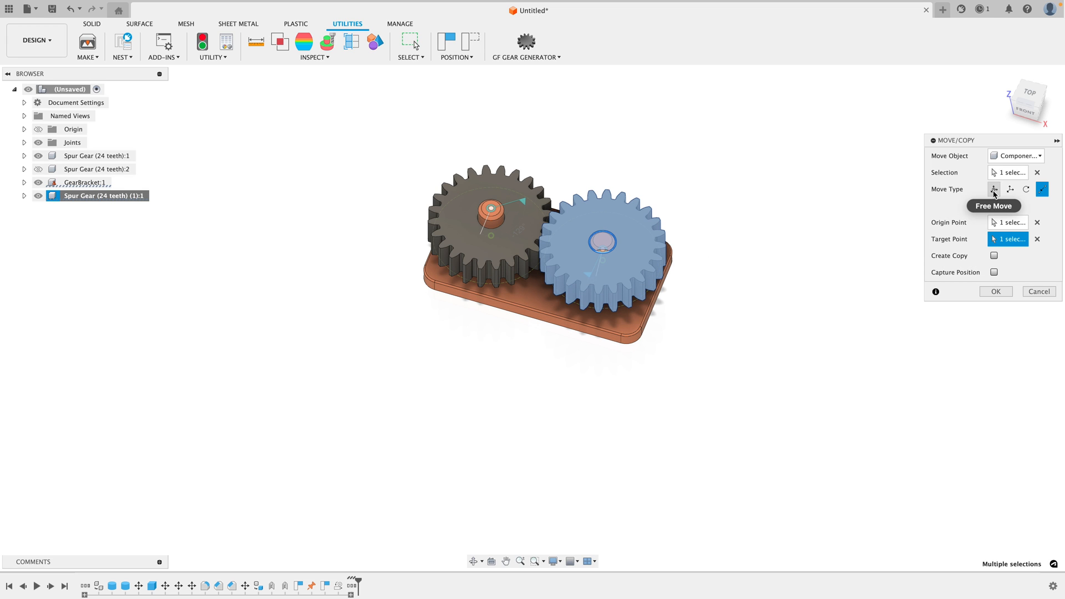
pyautogui.click(994, 188)
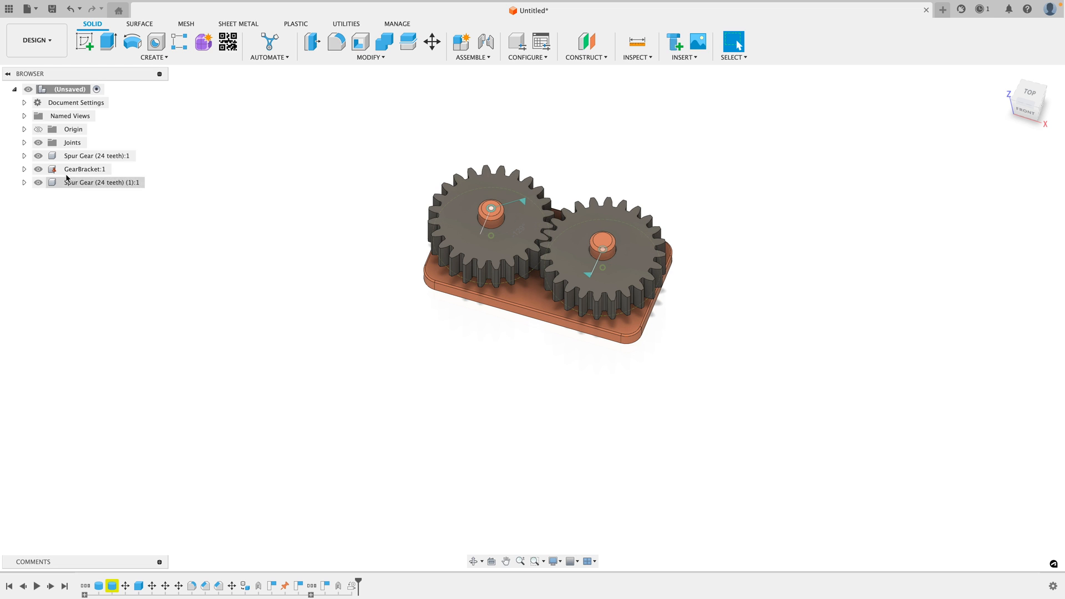
# Expand GearBracket and its Bodies folder in the Browser, then collapse the component again.
pyautogui.click(23, 170)
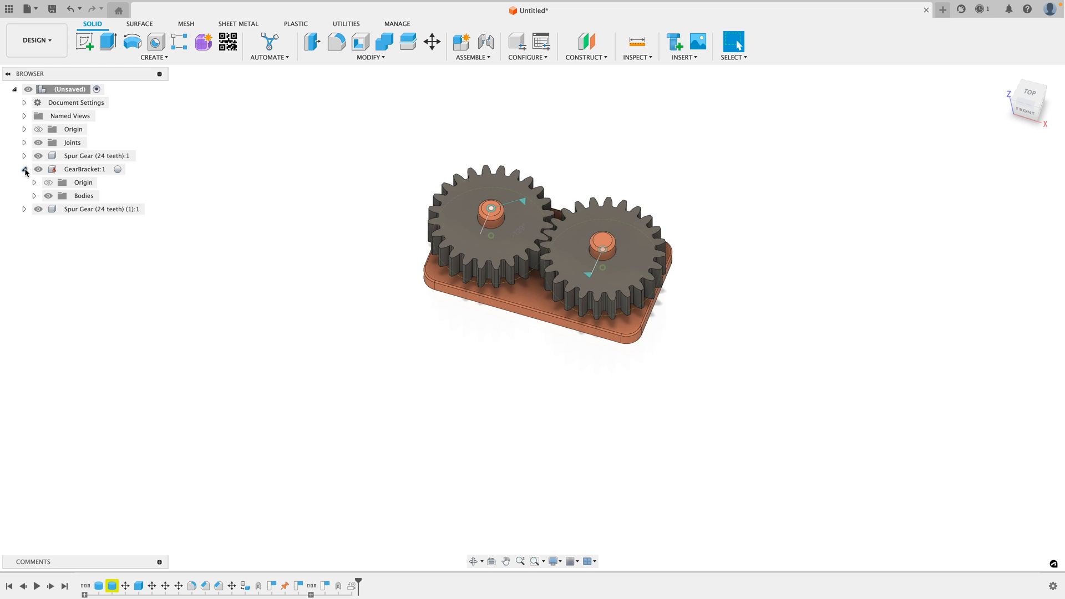
pyautogui.click(34, 195)
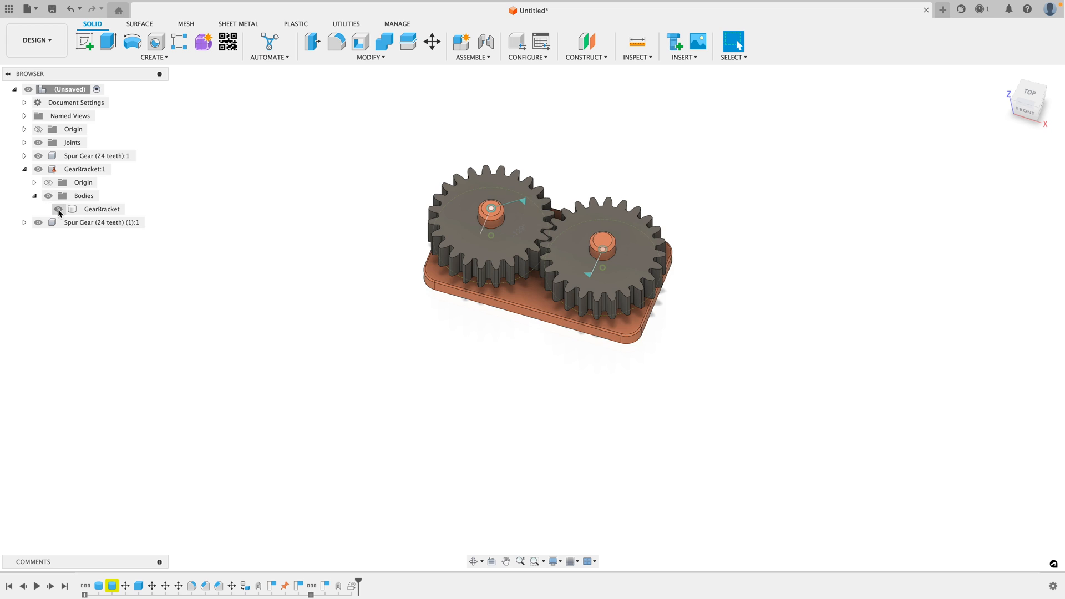
pyautogui.click(24, 169)
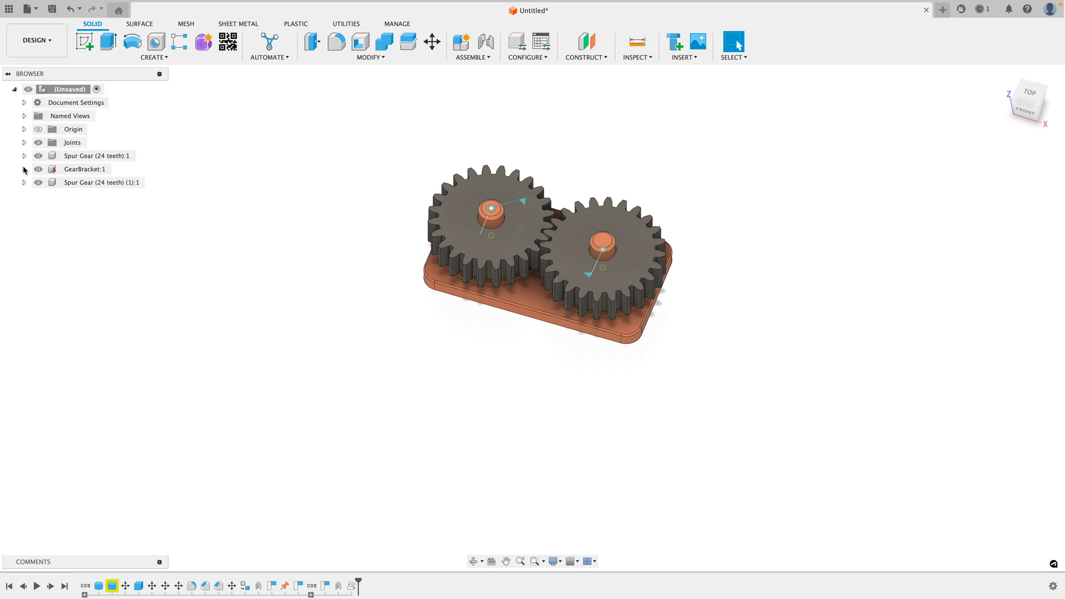
pyautogui.moveTo(252, 290)
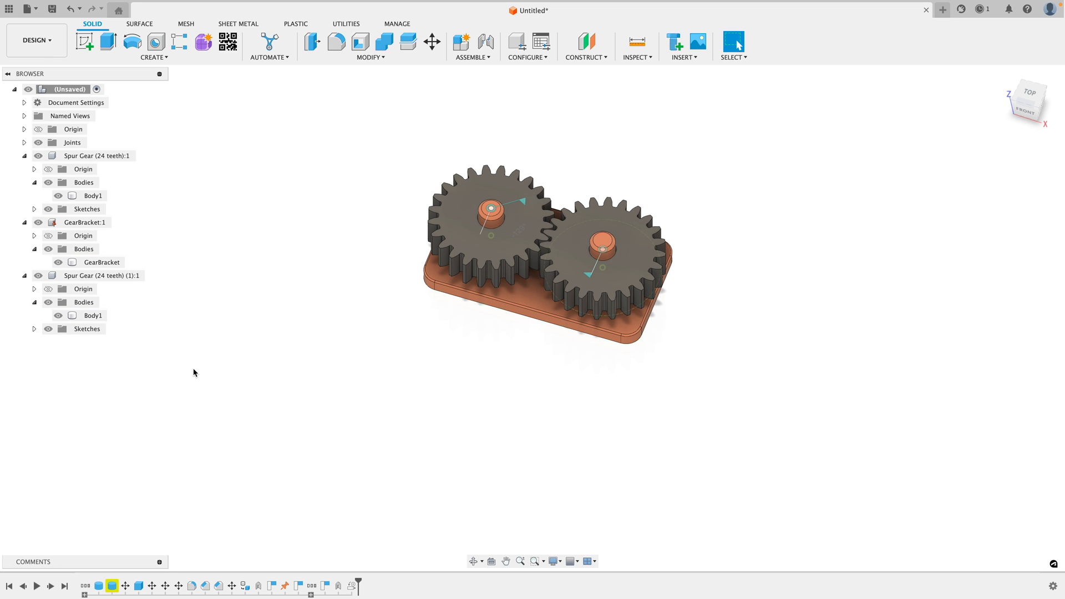
pyautogui.moveTo(416, 149)
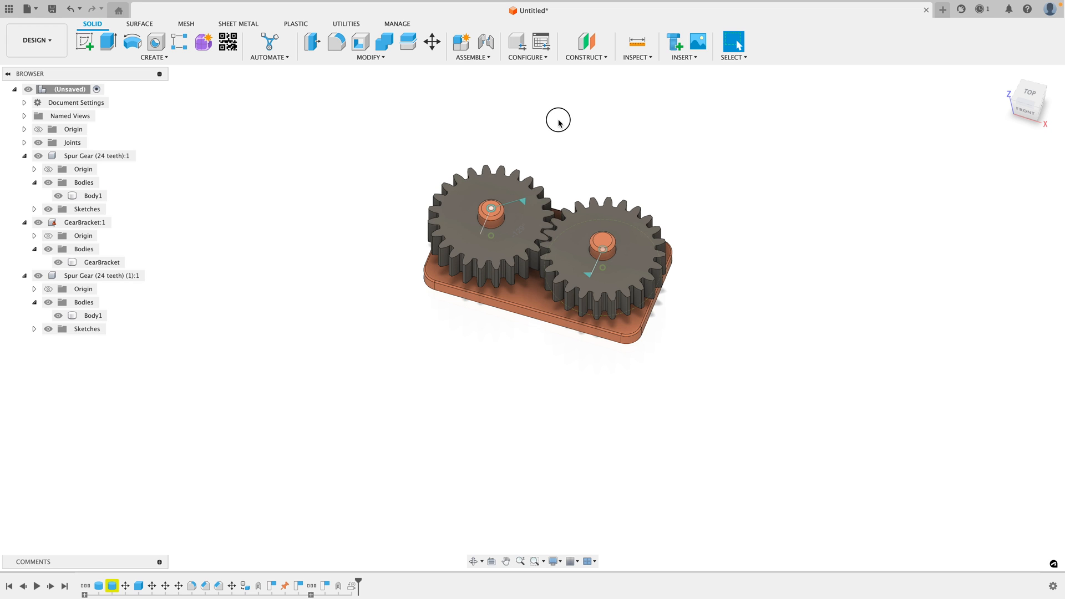
pyautogui.click(482, 203)
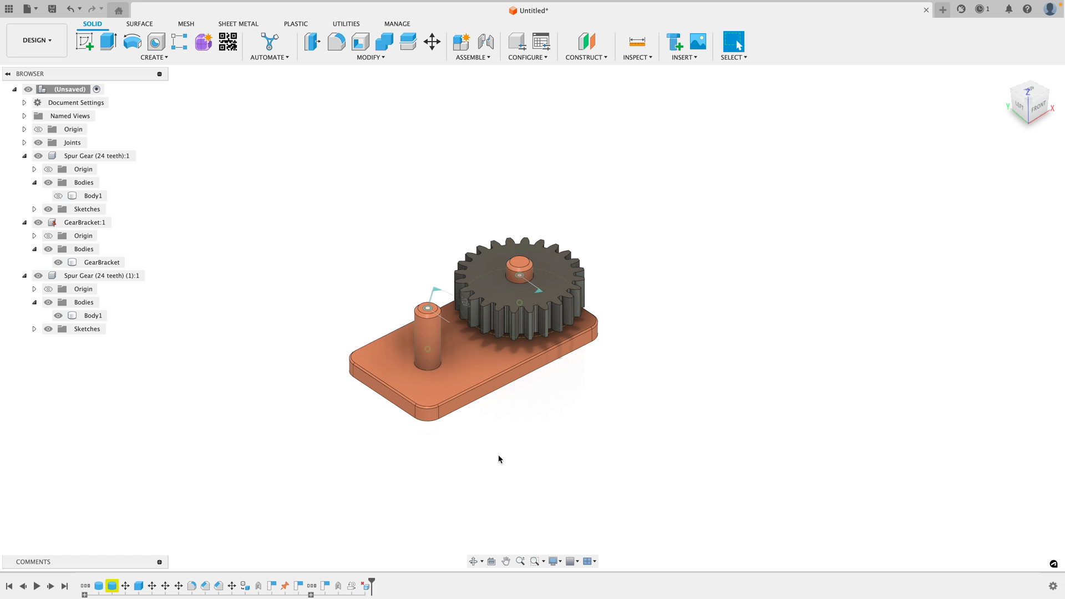
pyautogui.moveTo(475, 455)
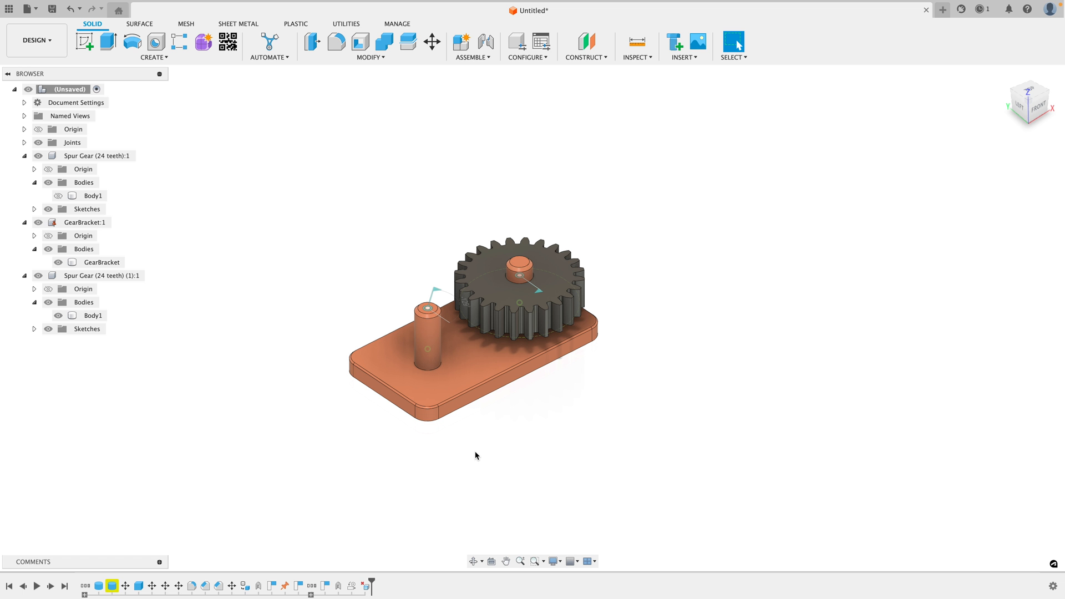
pyautogui.moveTo(466, 442)
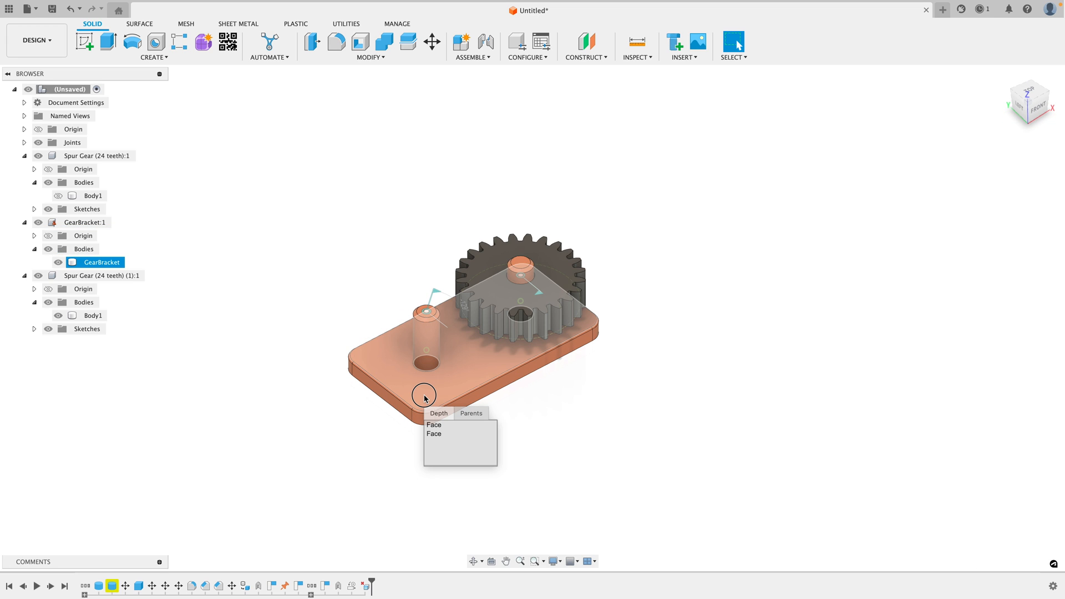
# Select the bracket's lower face from the list of overlapping faces.
pyautogui.click(433, 433)
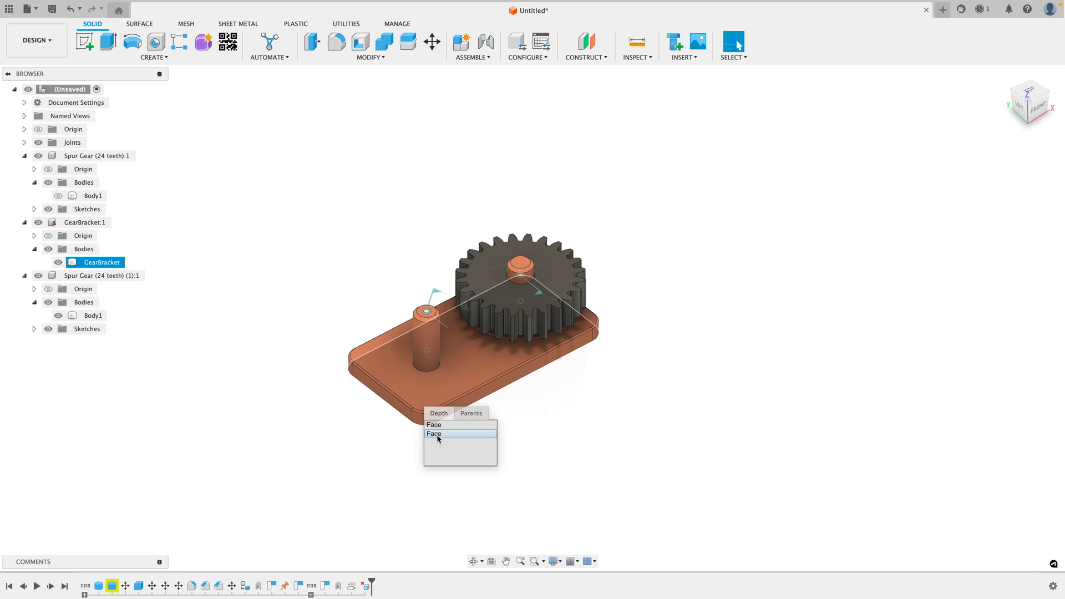
pyautogui.click(434, 434)
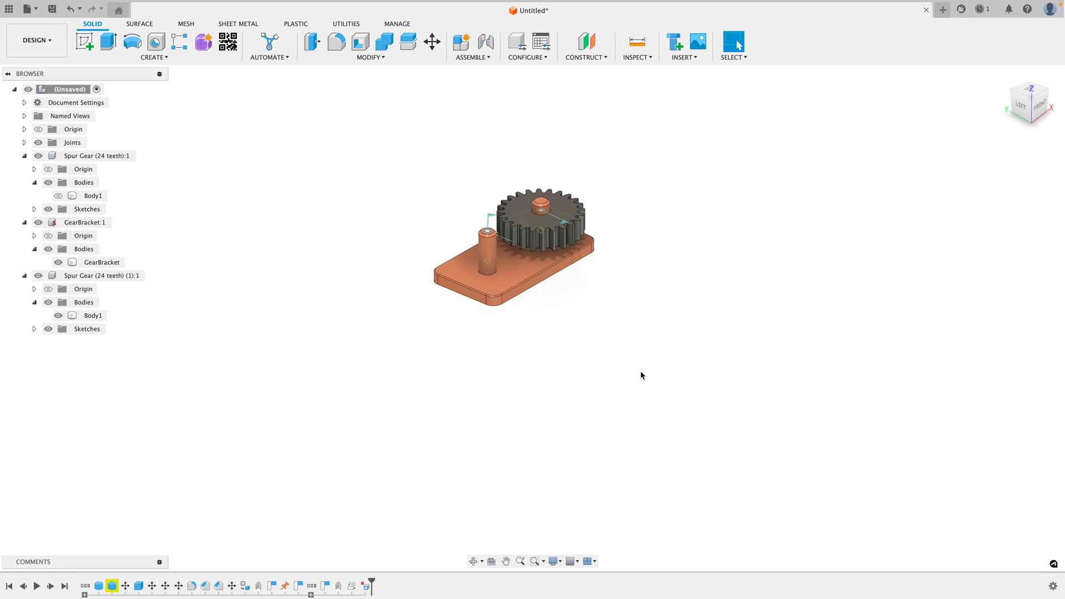
pyautogui.moveTo(514, 303)
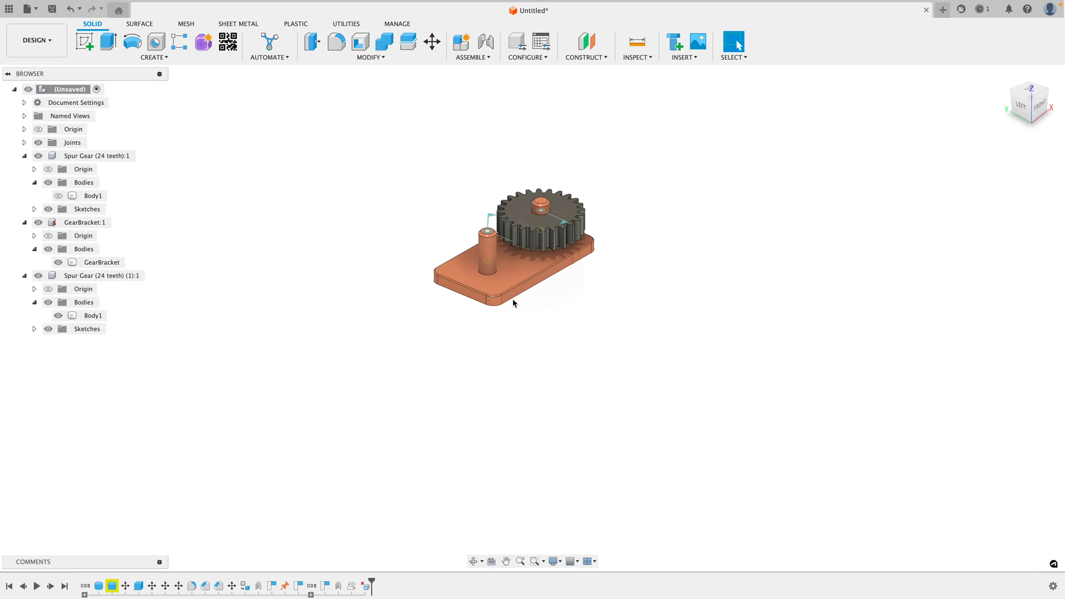
# Start a new sketch and reshape the wavy spline below the bracket by dragging a point.
pyautogui.click(154, 57)
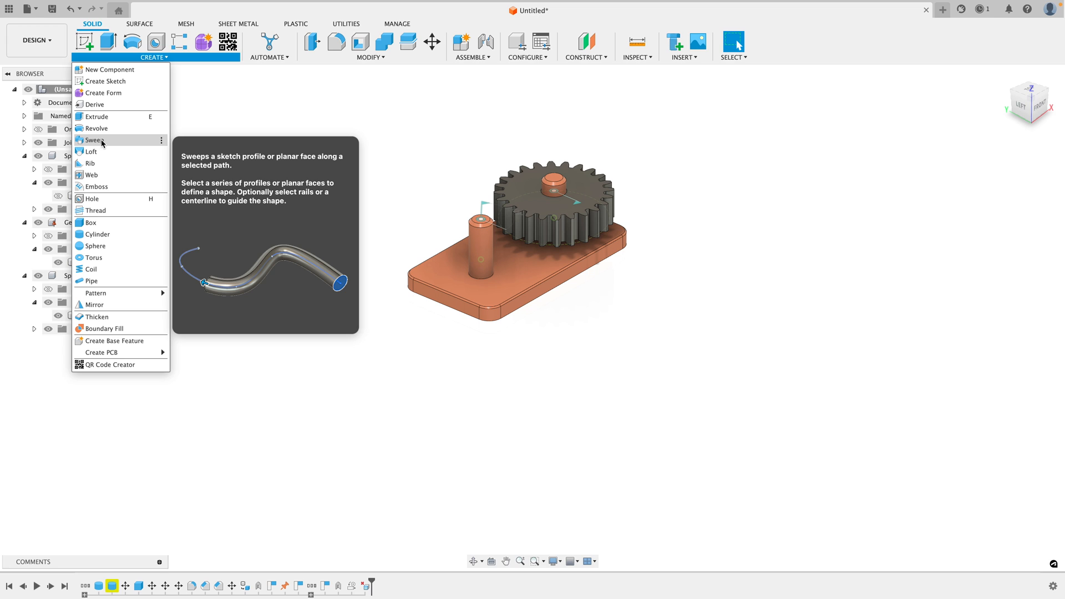
pyautogui.moveTo(114, 144)
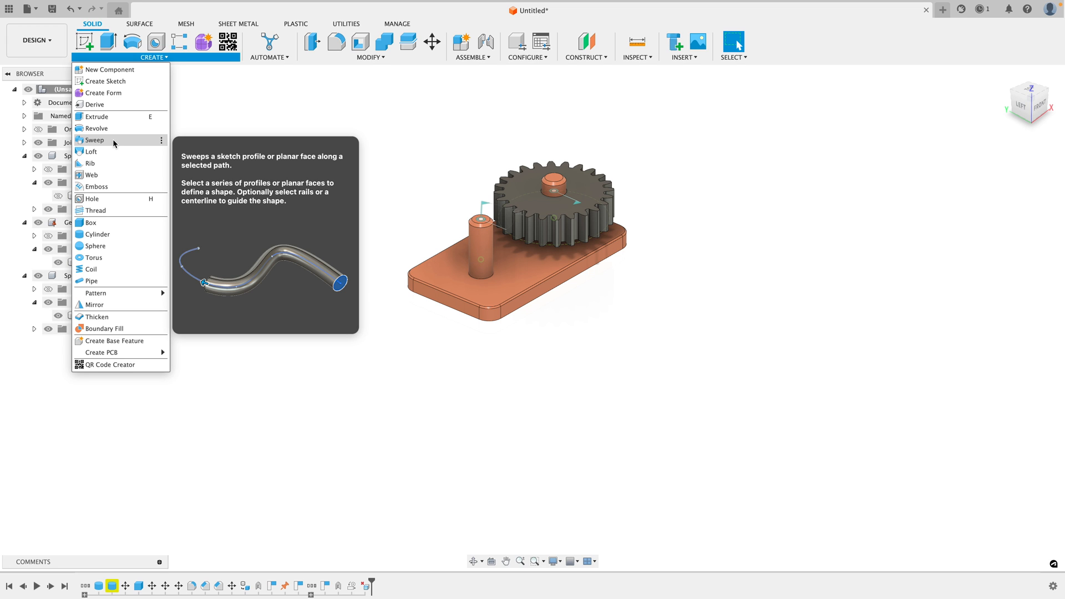
pyautogui.click(84, 41)
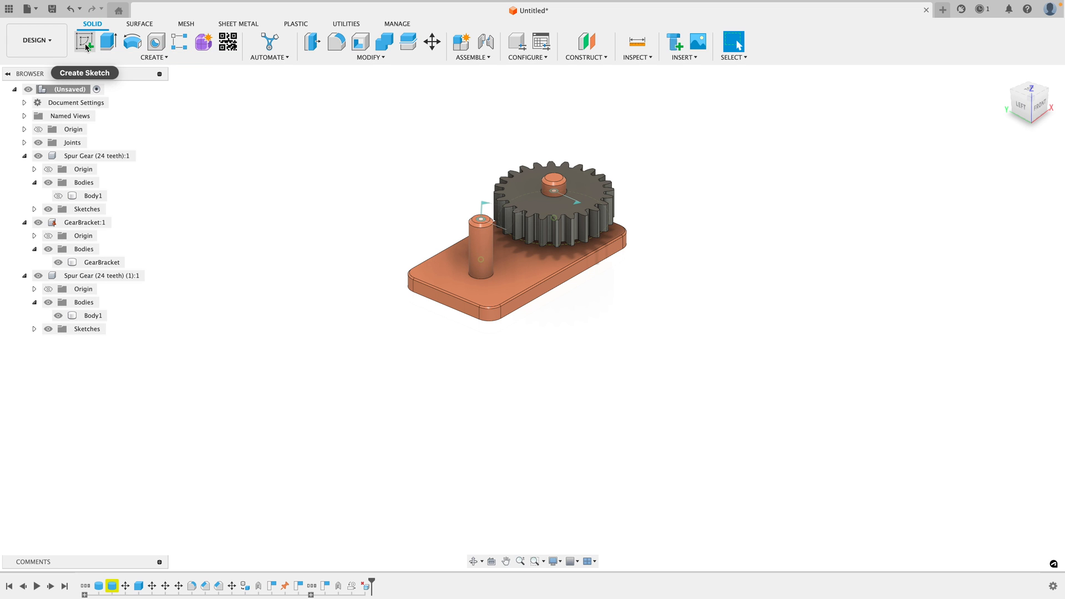
pyautogui.click(84, 41)
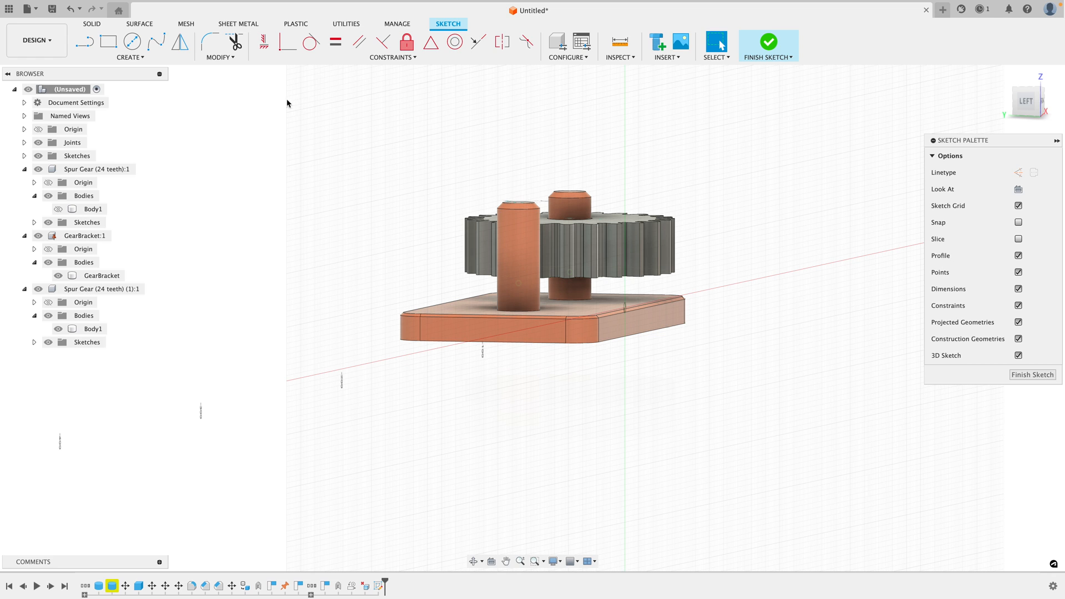
pyautogui.click(157, 42)
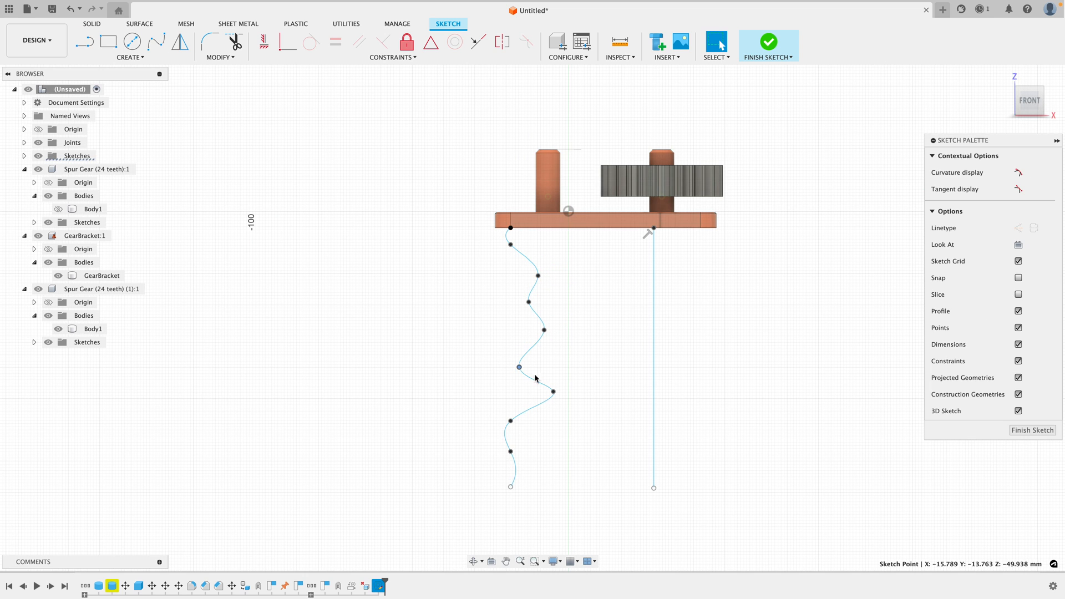
pyautogui.moveTo(518, 378); pyautogui.dragTo(521, 299)
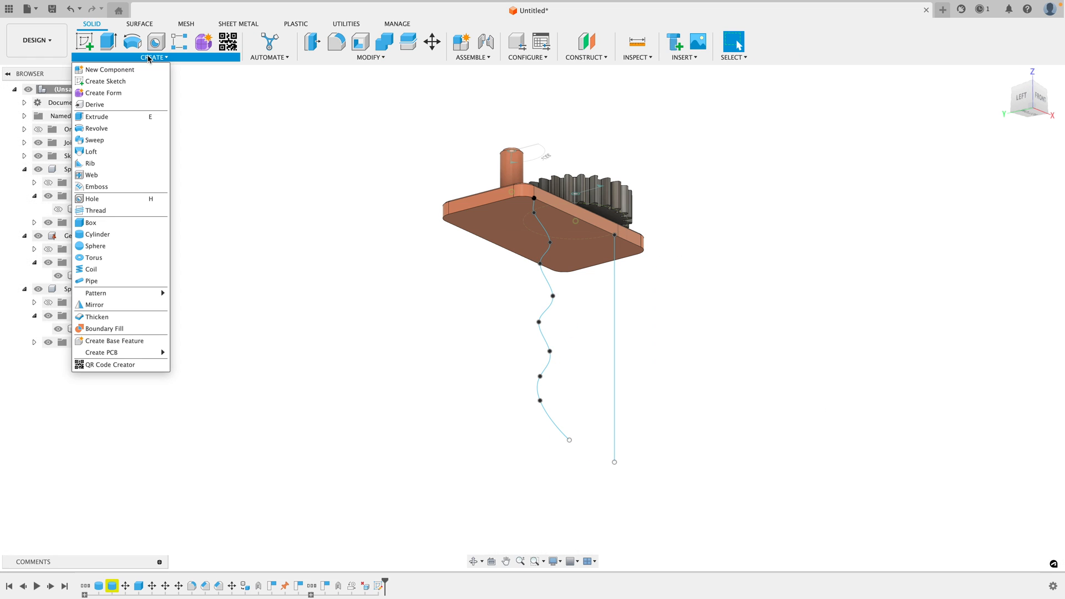
pyautogui.moveTo(94, 140)
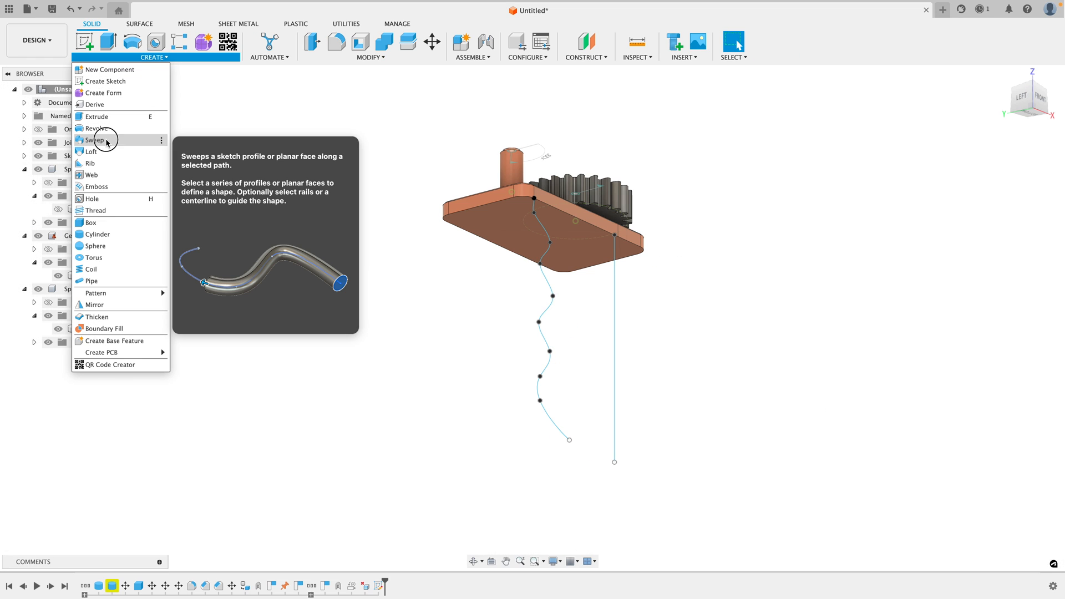
# Begin a Path + Guide Rail sweep, picking the path and the wavy curve as guide rail.
pyautogui.click(95, 139)
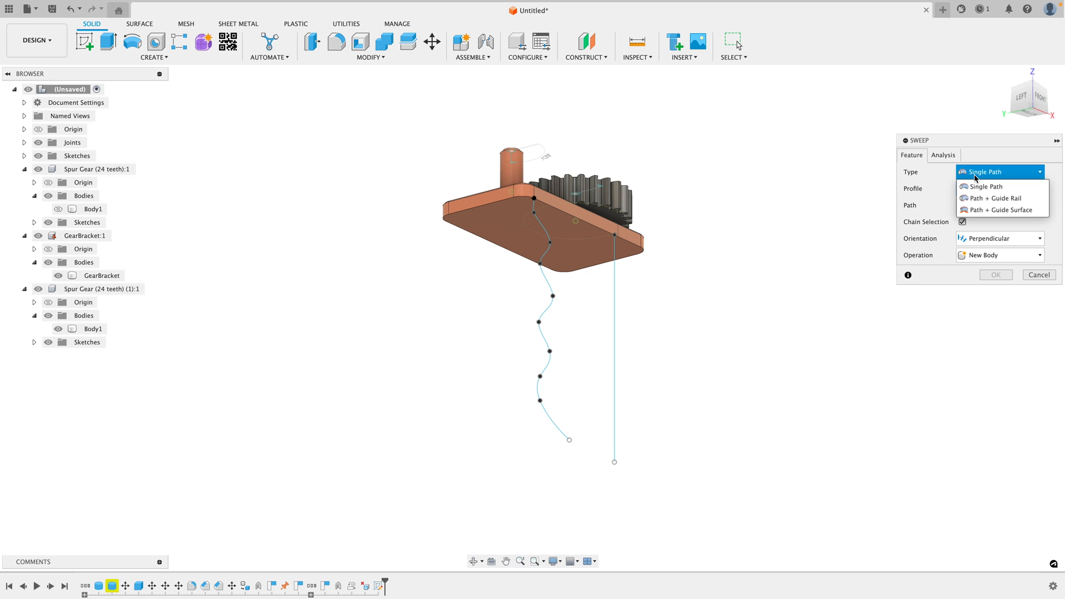
pyautogui.click(996, 197)
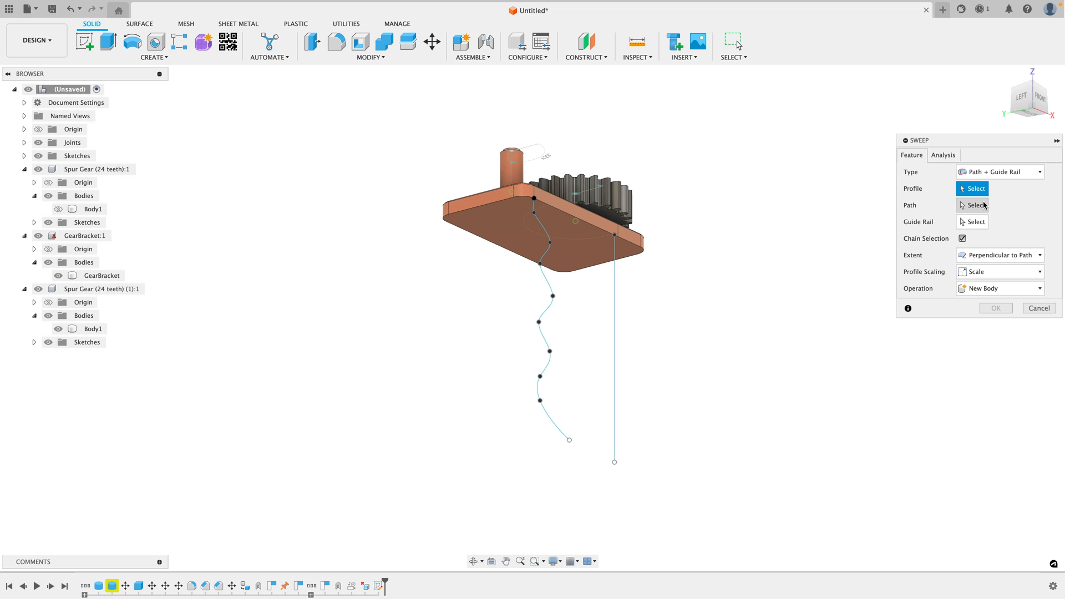
pyautogui.click(529, 231)
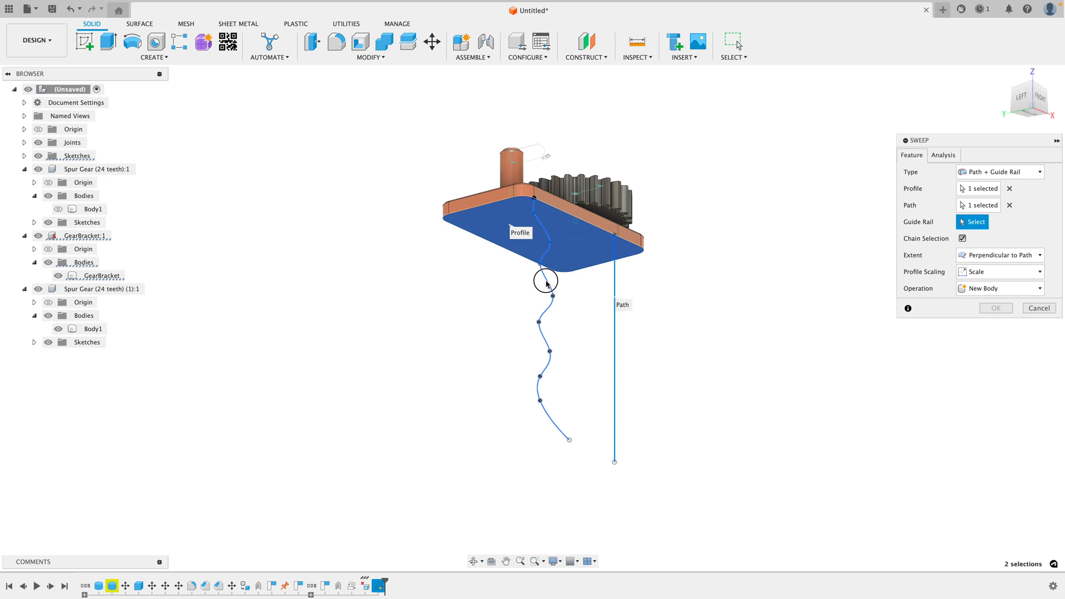
pyautogui.click(545, 279)
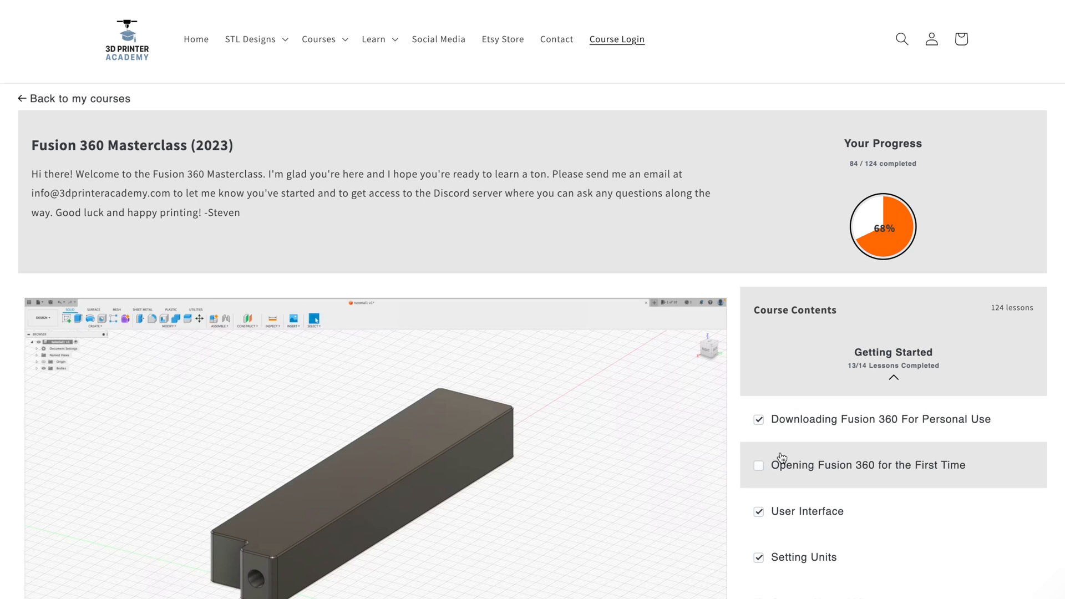
# Tick 'Opening Fusion 360 for the First Time' as complete in Course Contents.
pyautogui.click(758, 465)
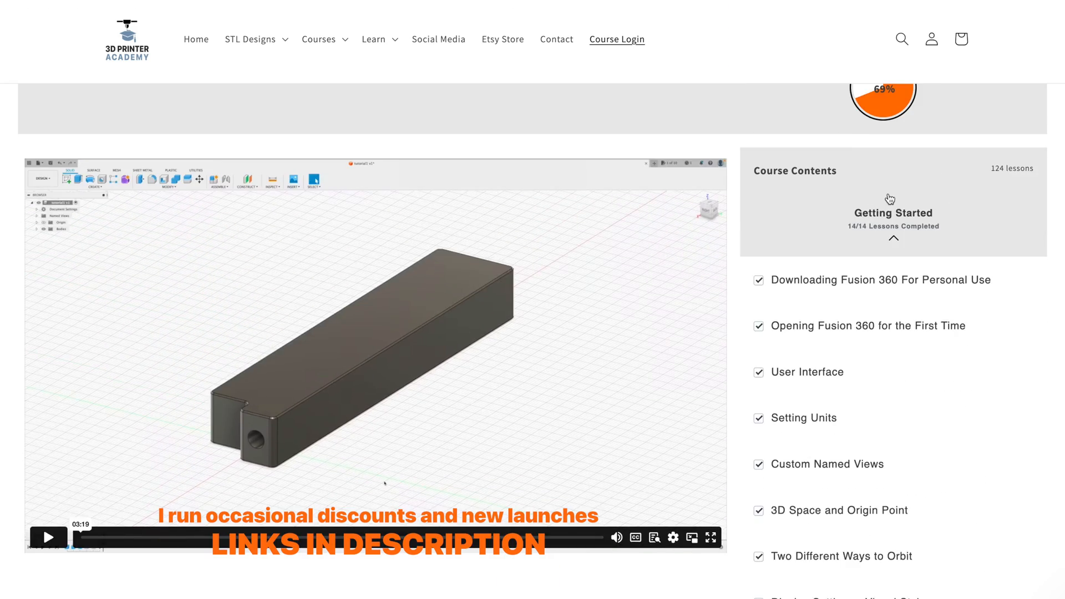